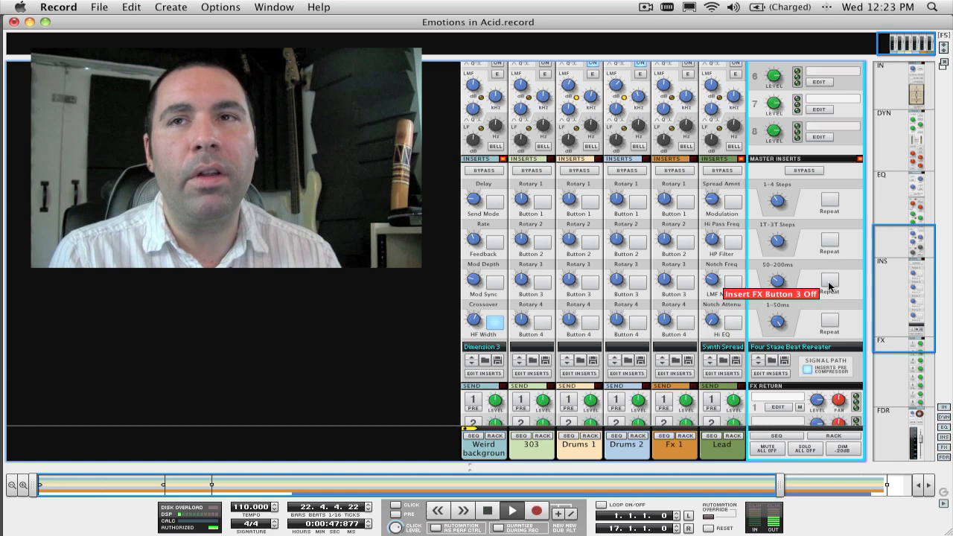
mouse_move(801, 328)
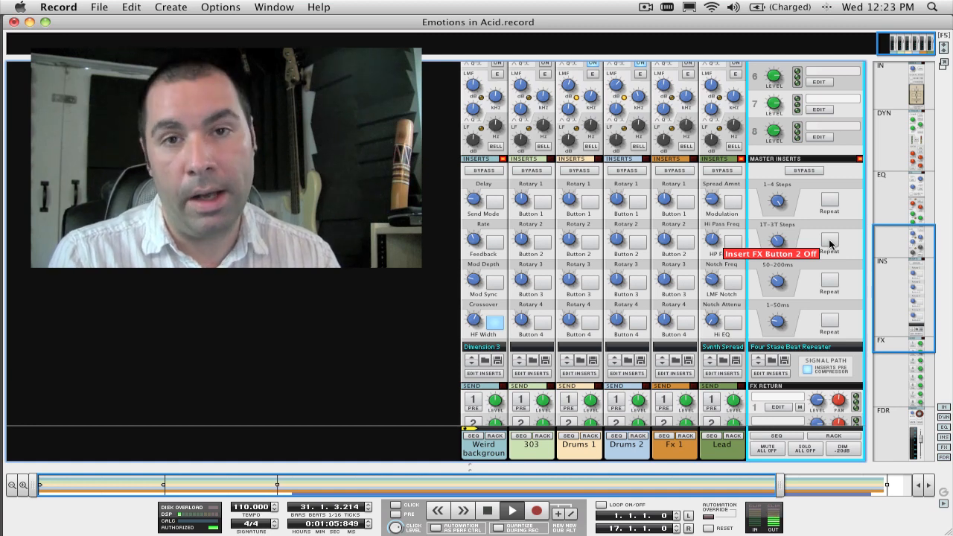
Trigger the 1T-3T Steps repeat on the master insert in Emotions in Acid
click(830, 240)
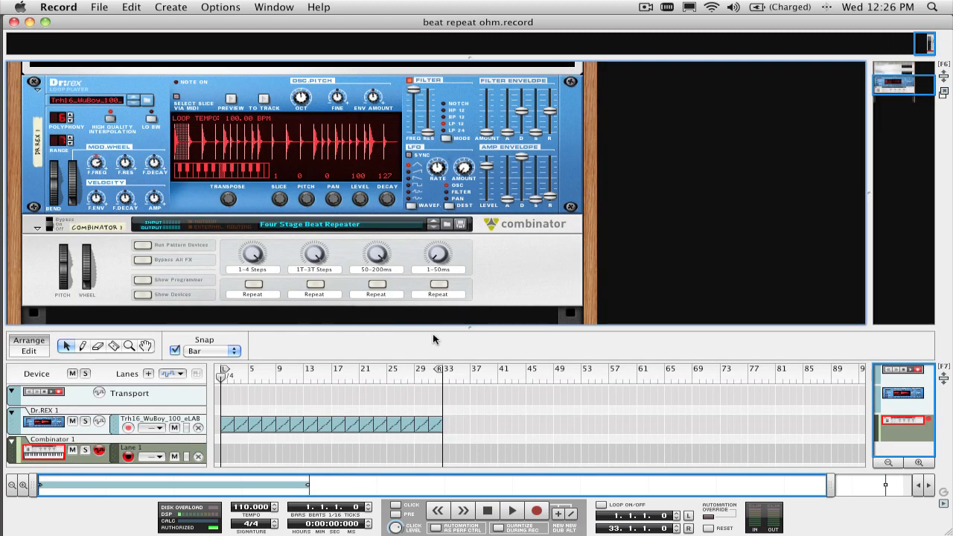
mouse_move(291, 289)
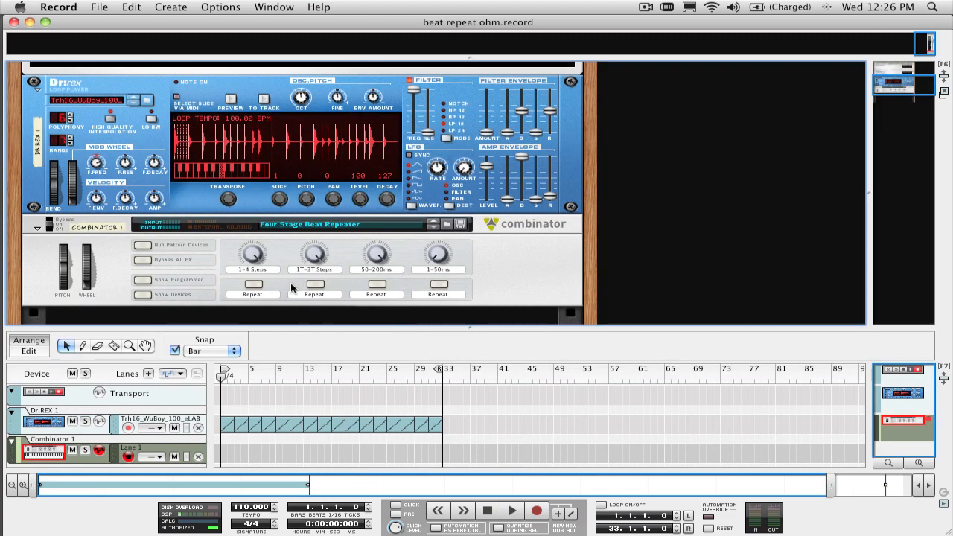
mouse_move(313, 277)
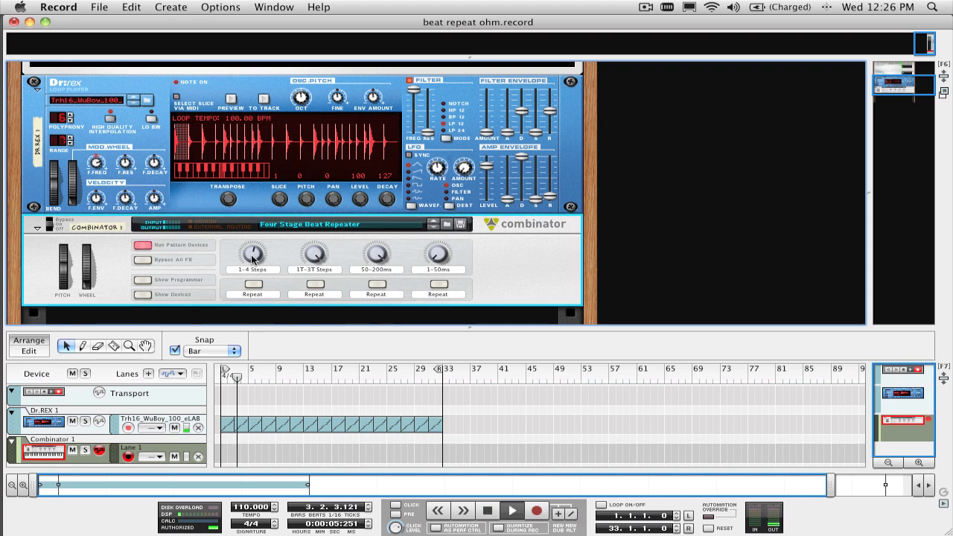
click(252, 286)
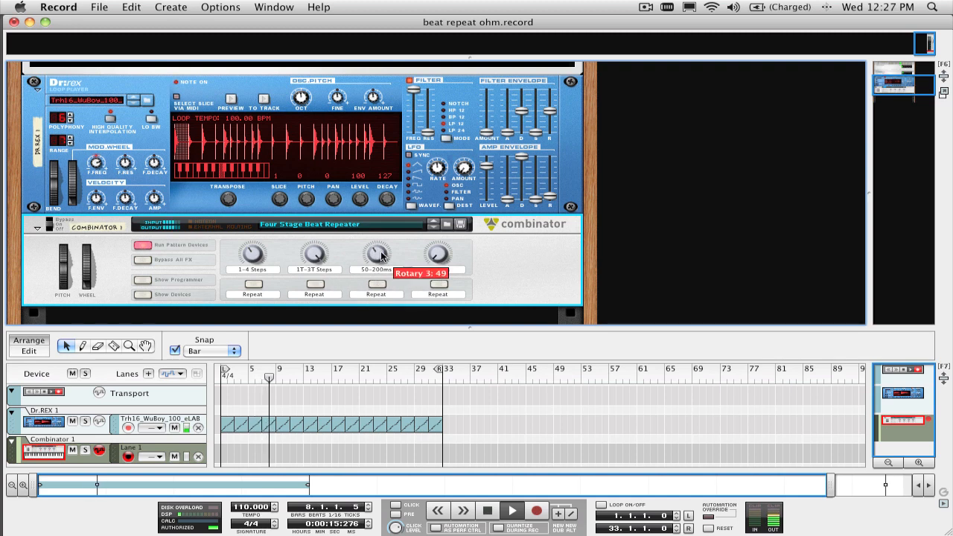
click(376, 284)
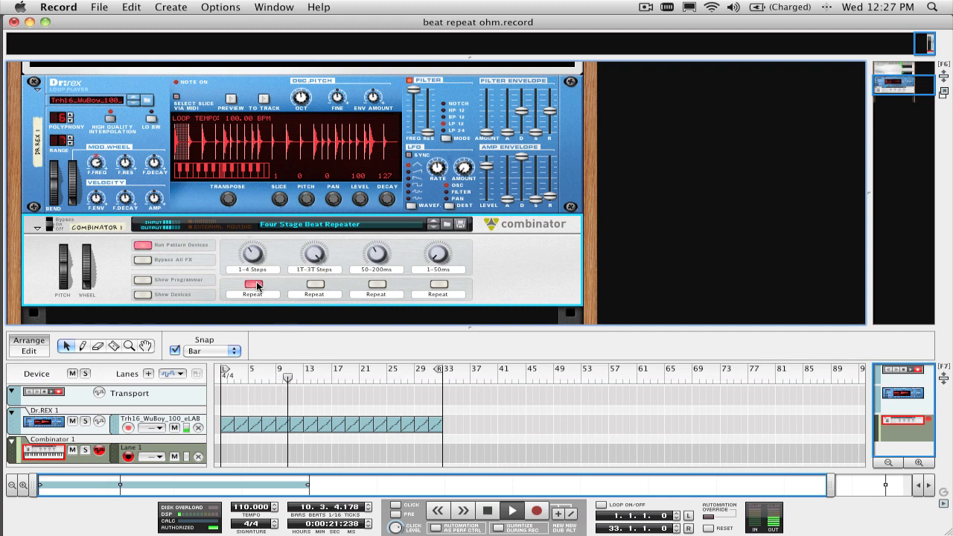
click(252, 285)
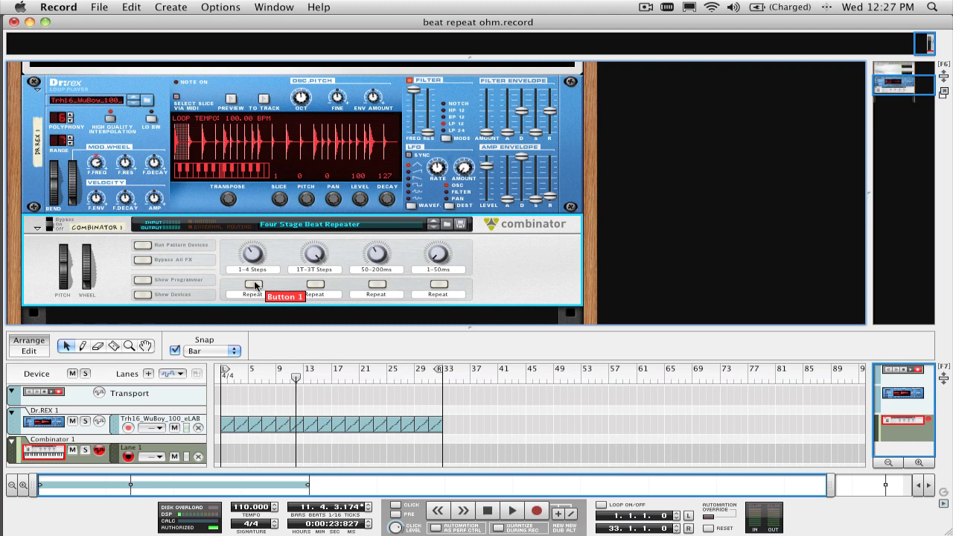
mouse_move(484, 288)
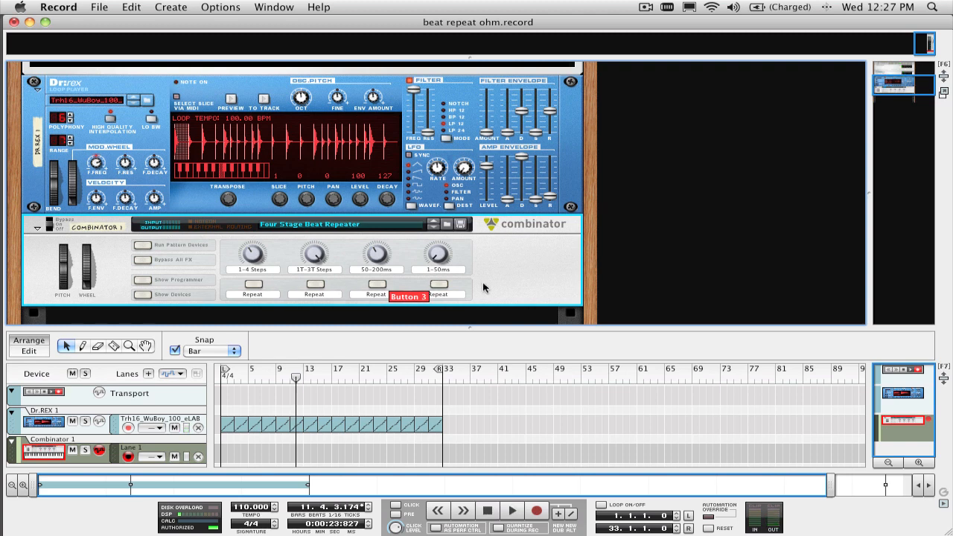
mouse_move(529, 278)
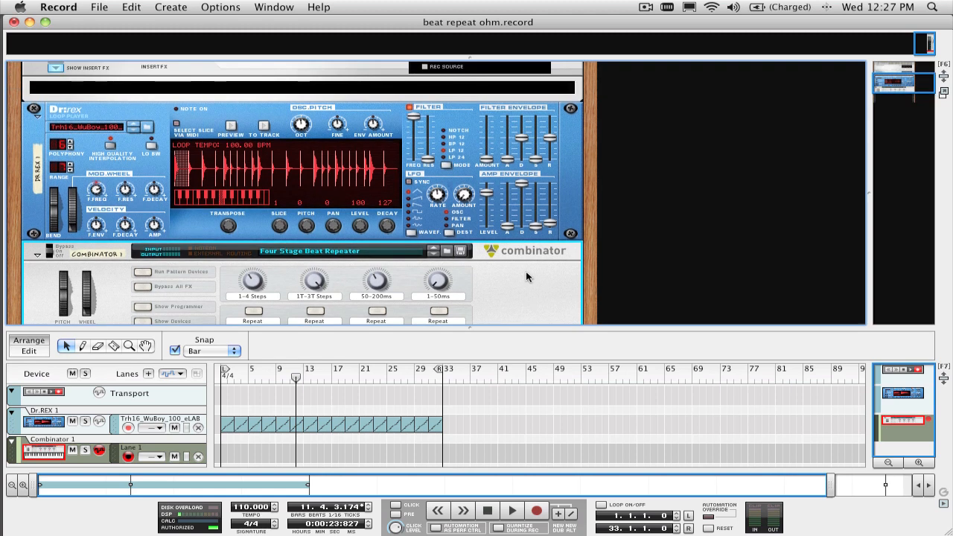
mouse_move(322, 113)
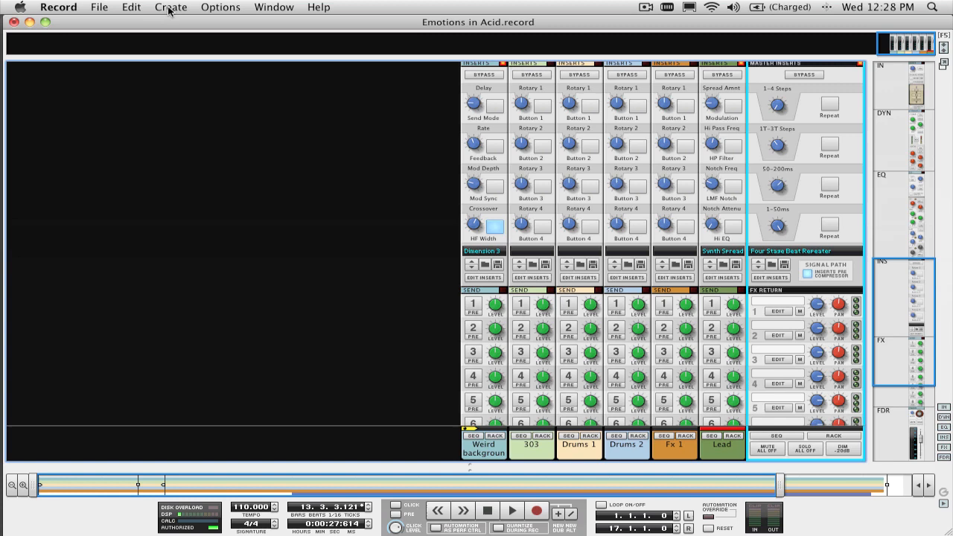
Browse the effect patches and select the Four Stage Beat Repeater patch
click(171, 6)
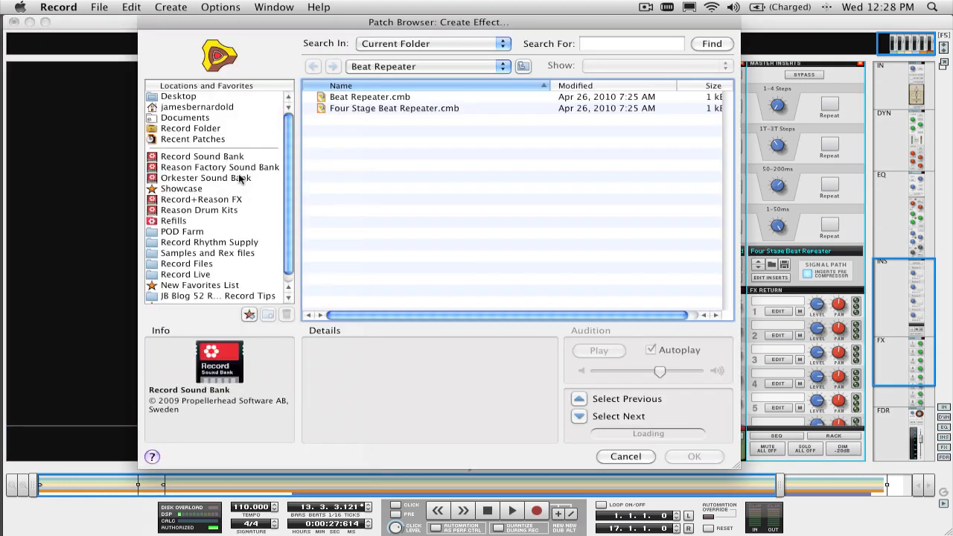
click(202, 156)
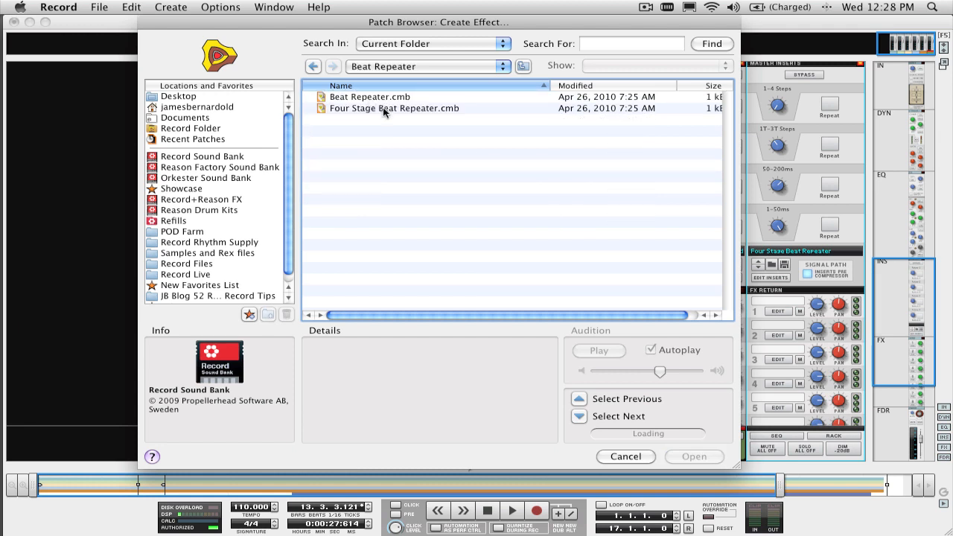
click(395, 108)
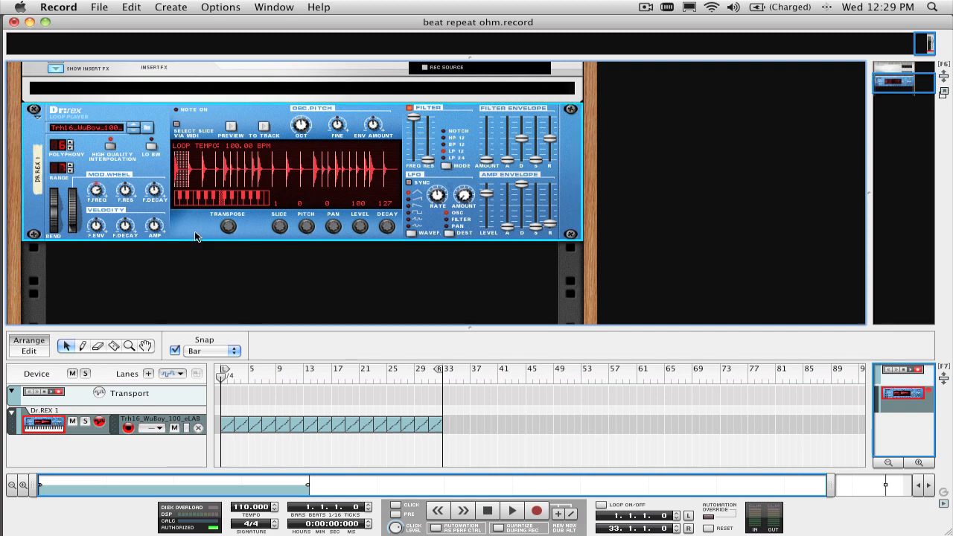
Load Four Stage Beat Repeater.cmb from the Beat Repeater effect patch folder into the rack
click(172, 7)
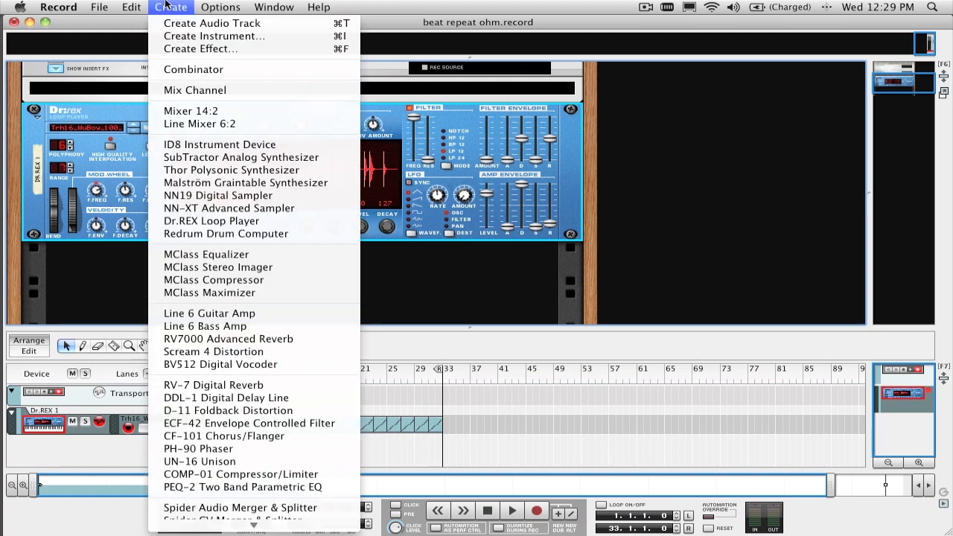
click(200, 48)
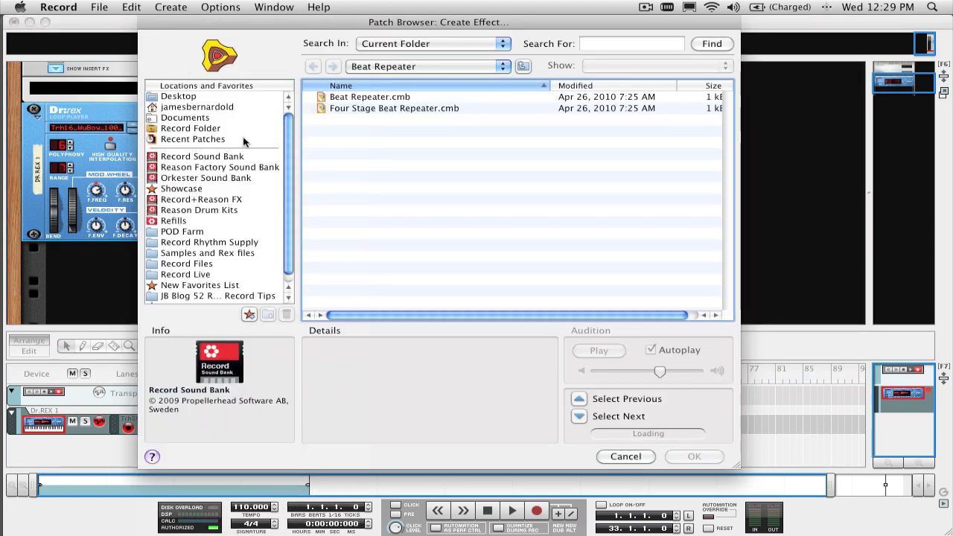
click(313, 67)
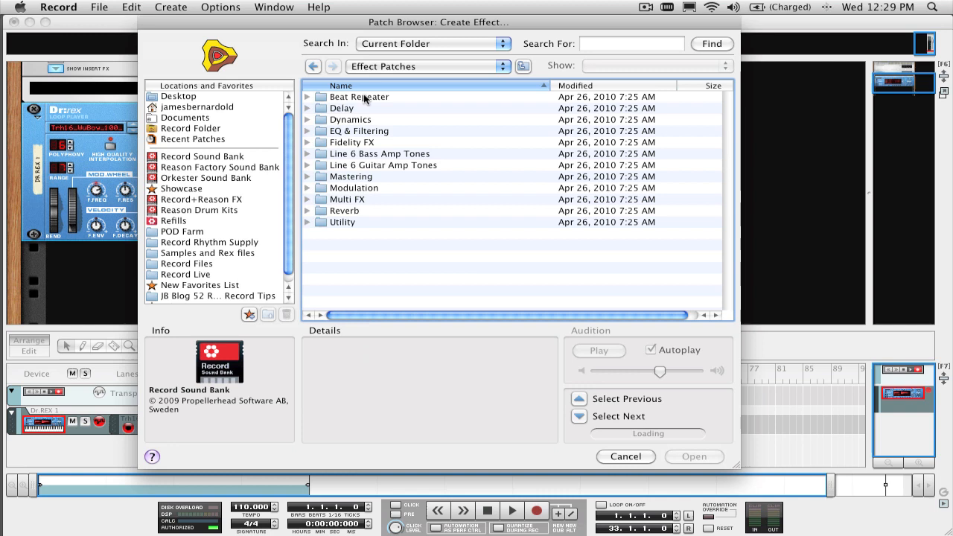
double_click(358, 96)
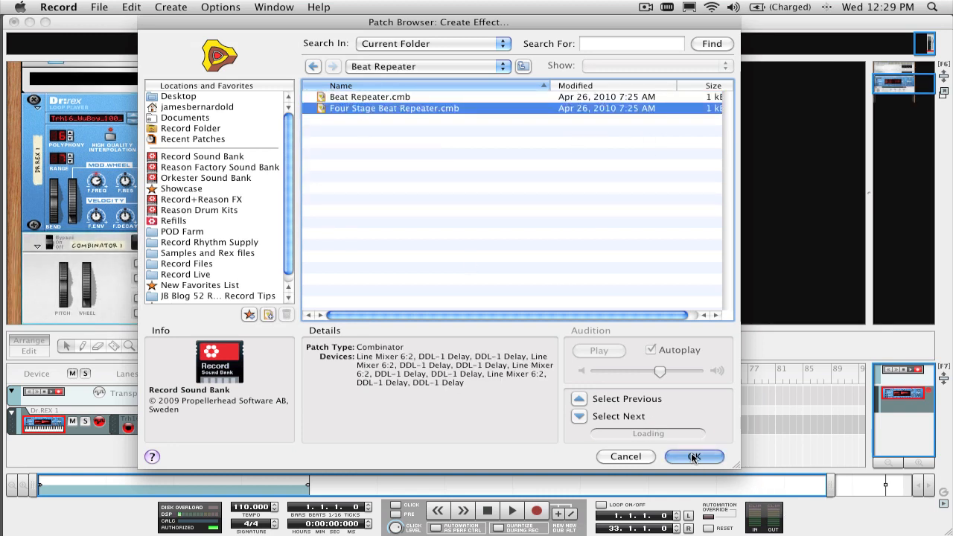
click(693, 457)
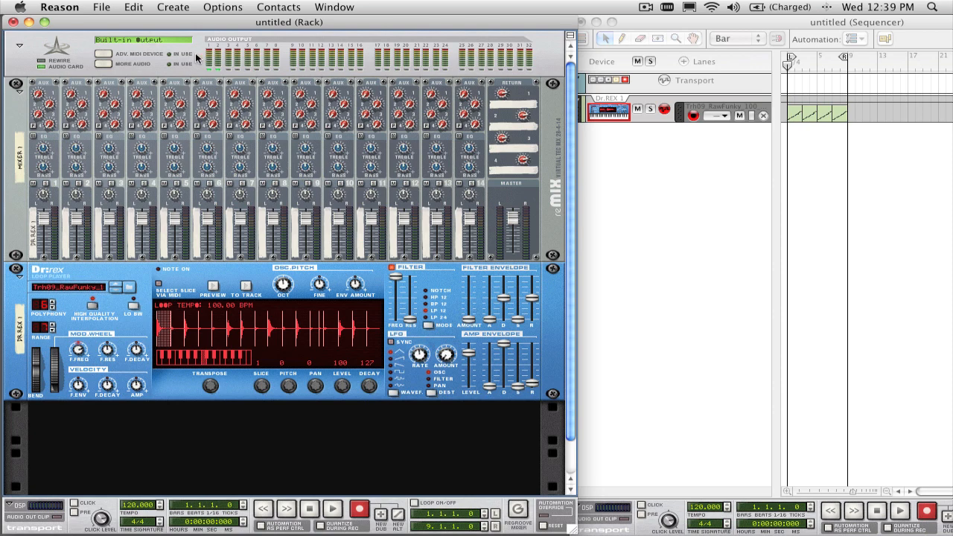
Create the Four Stage Beat Repeater.cmb effect in Reason's untitled song
click(173, 7)
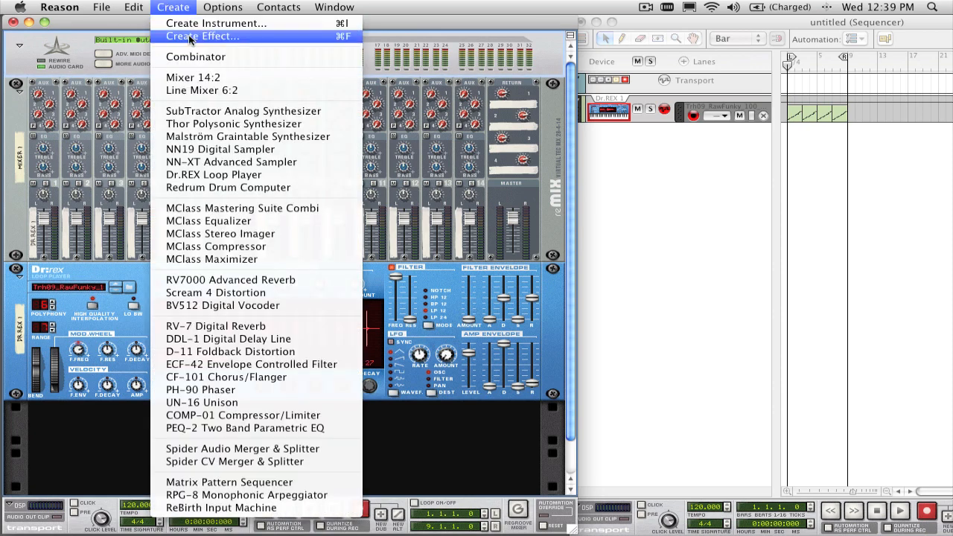
click(201, 35)
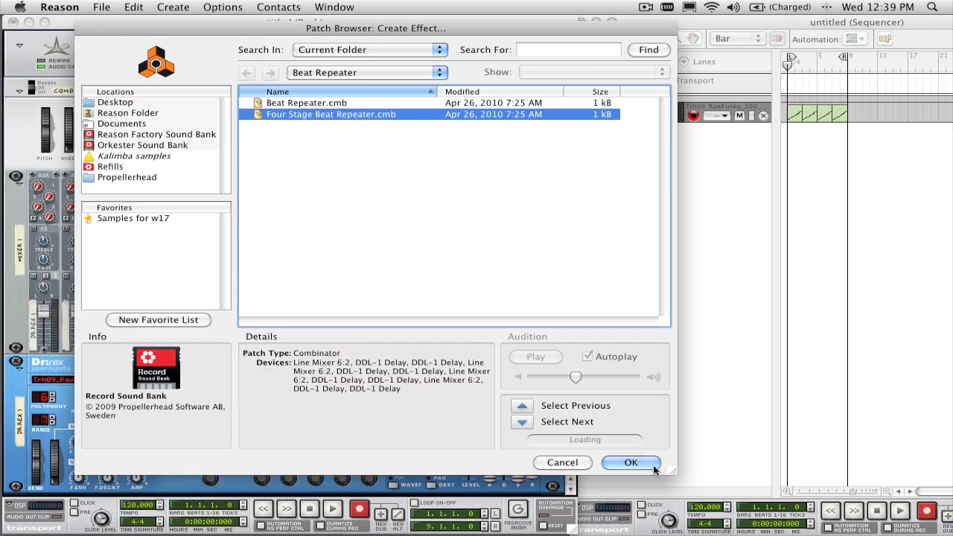
click(630, 463)
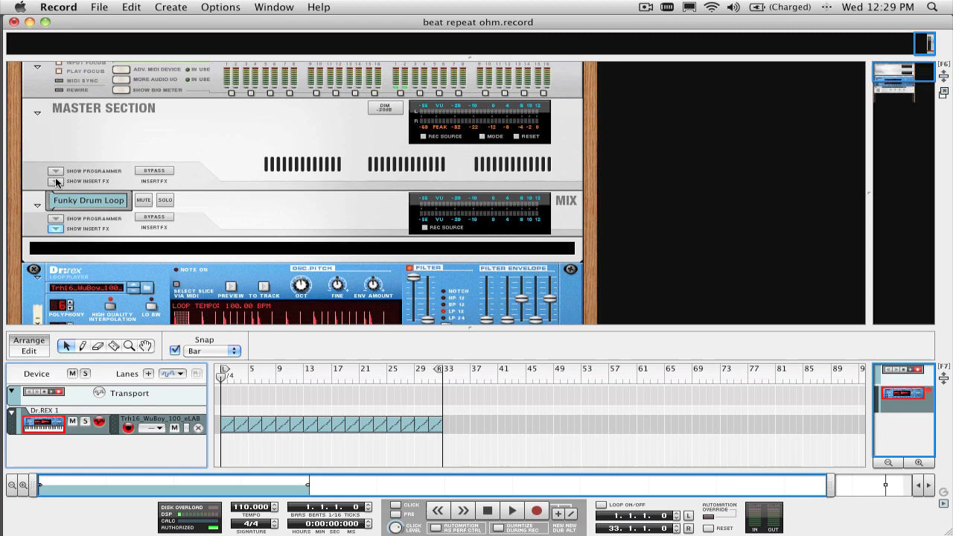
Collapse the master section's insert FX to bring the combinator into view
click(56, 181)
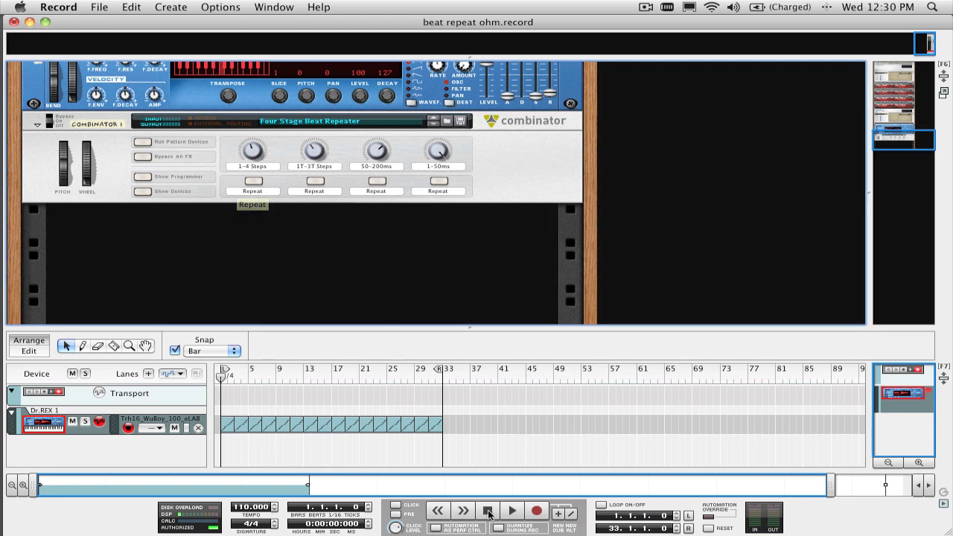
Play the loop while turning the 1-4 Steps knob and pressing the first Repeat button
click(512, 510)
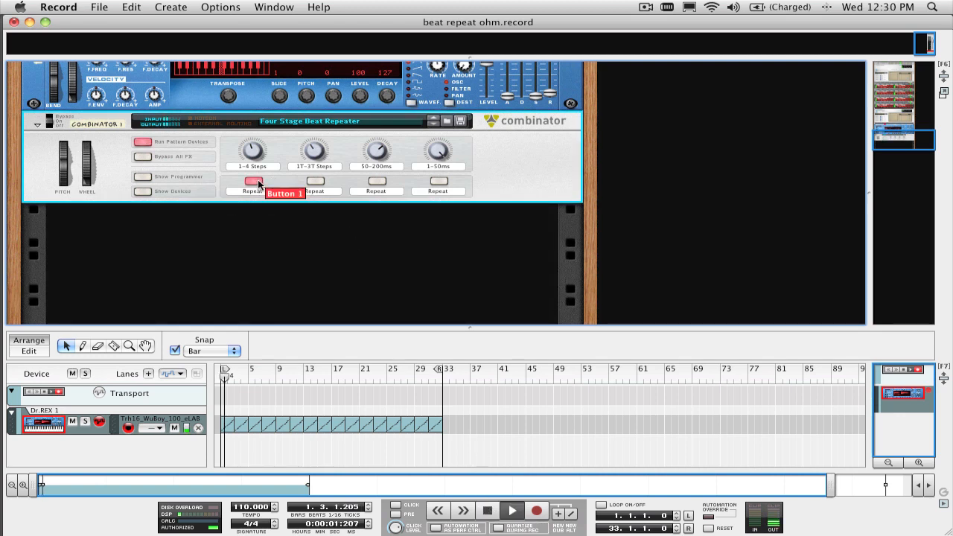
click(512, 511)
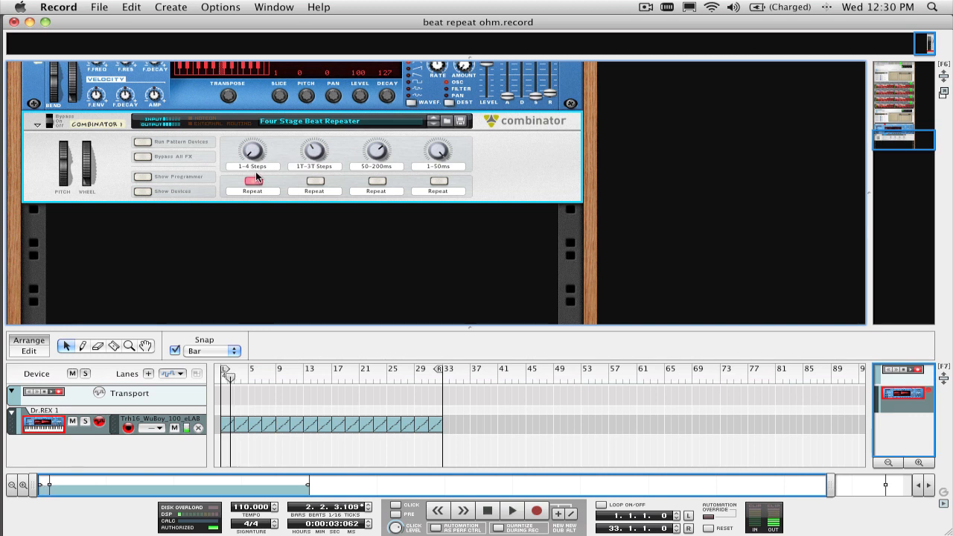
click(487, 511)
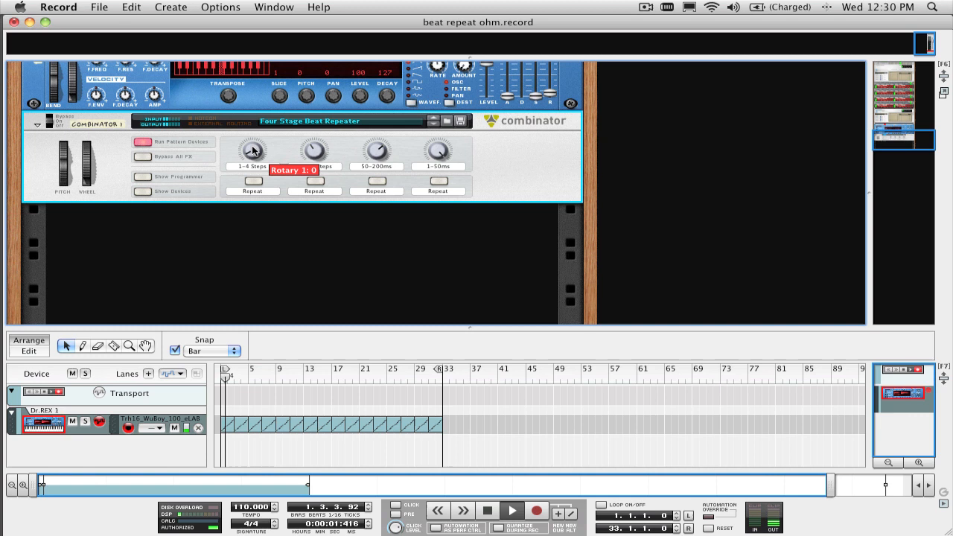
click(253, 181)
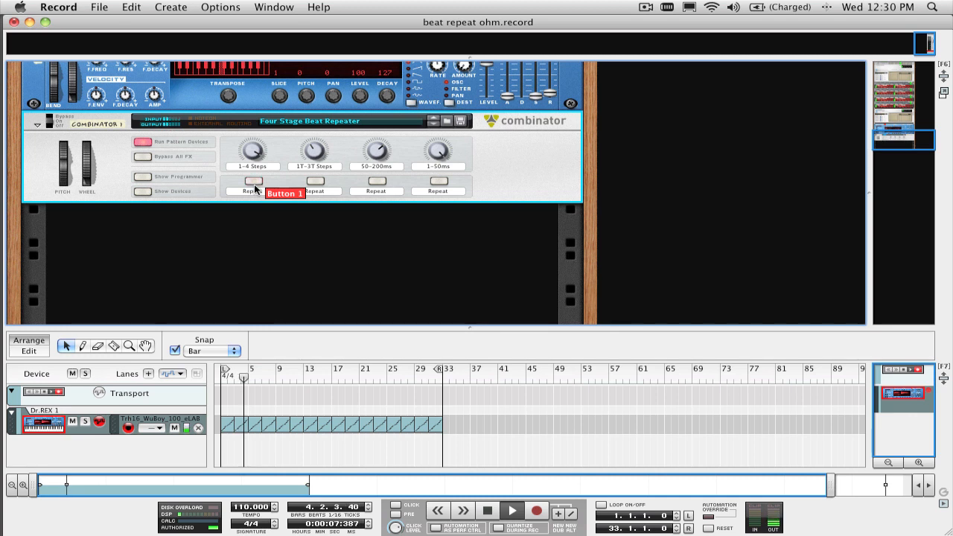
click(511, 511)
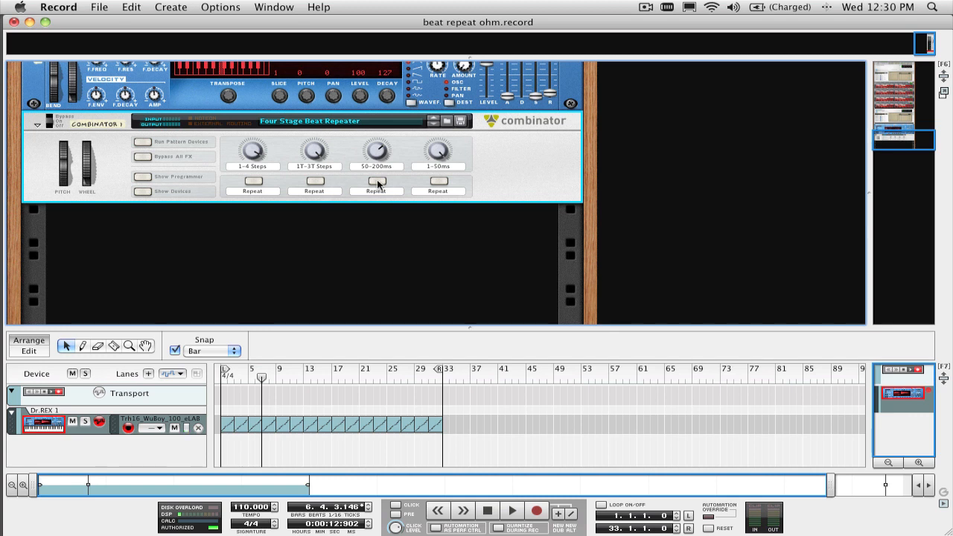
mouse_move(376, 181)
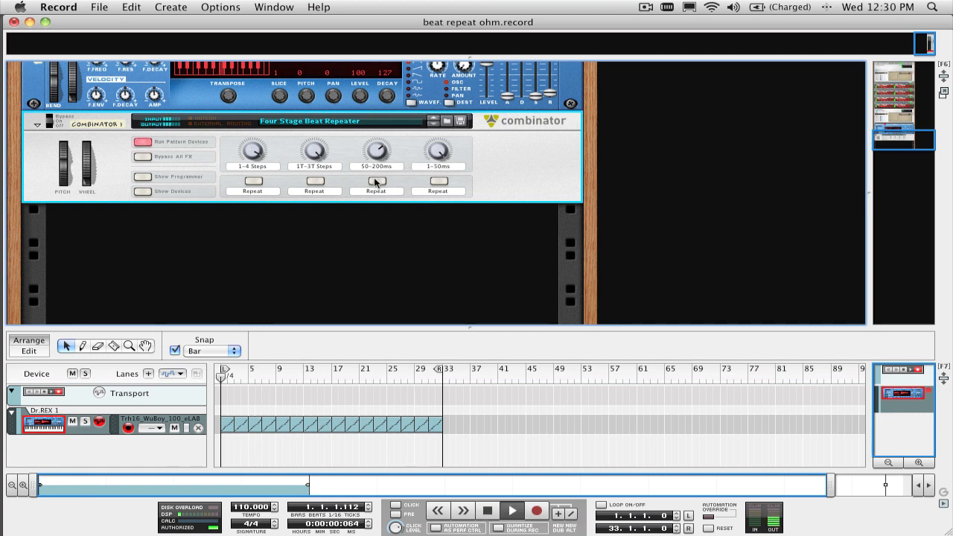
Trigger the third and fourth stage repeats and adjust the 50-200ms repeat time
click(376, 181)
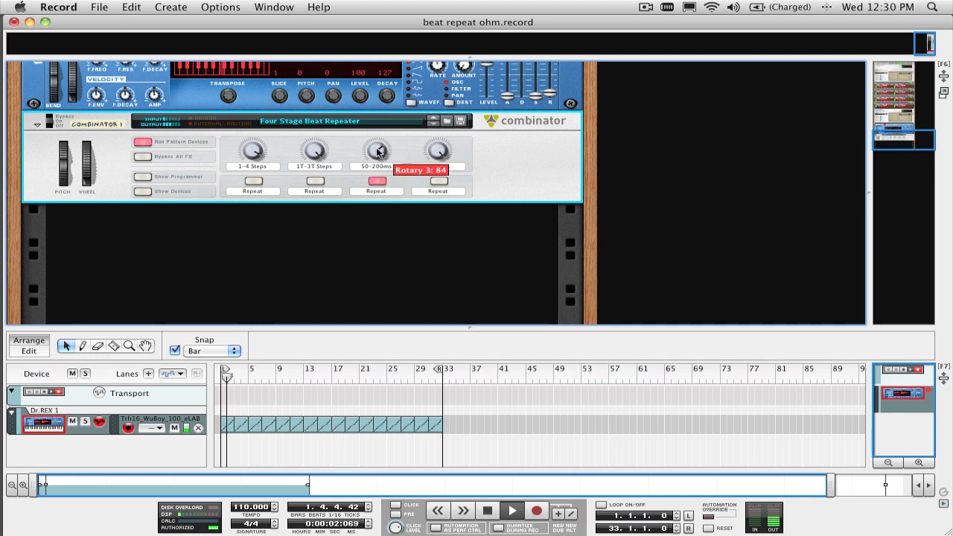
click(376, 181)
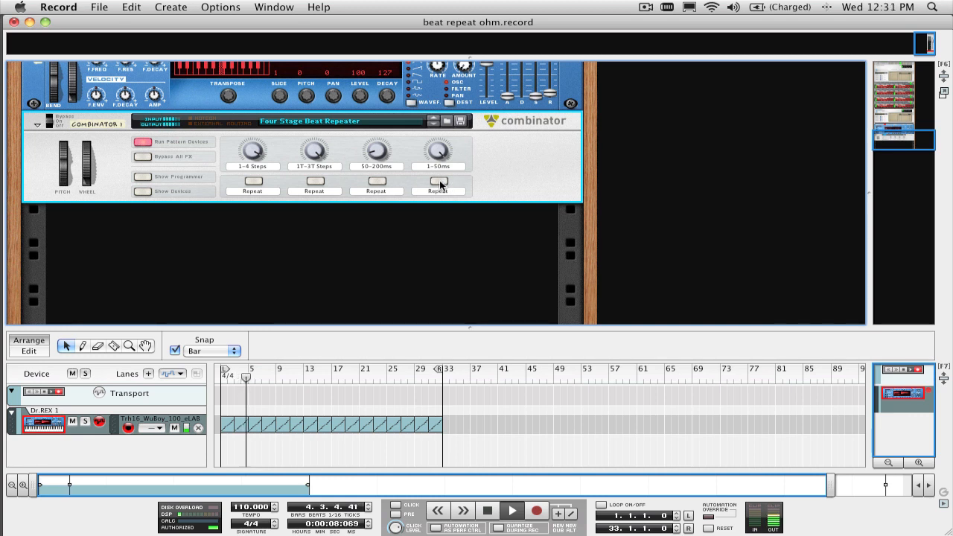
mouse_move(438, 182)
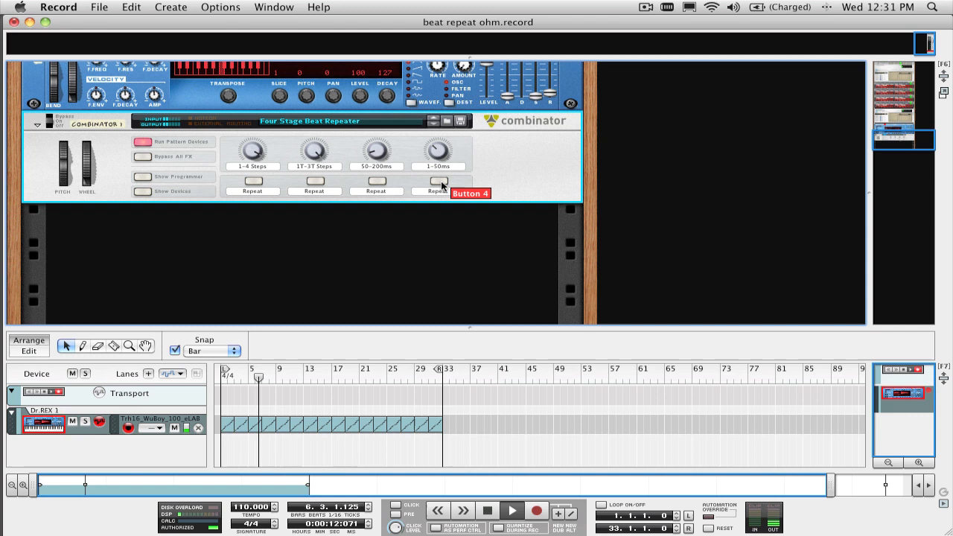
click(438, 182)
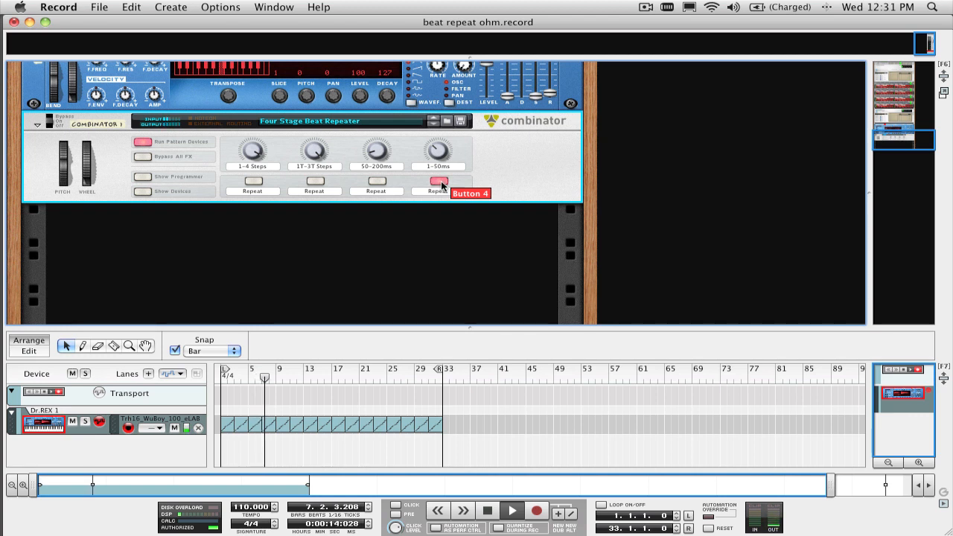
click(377, 182)
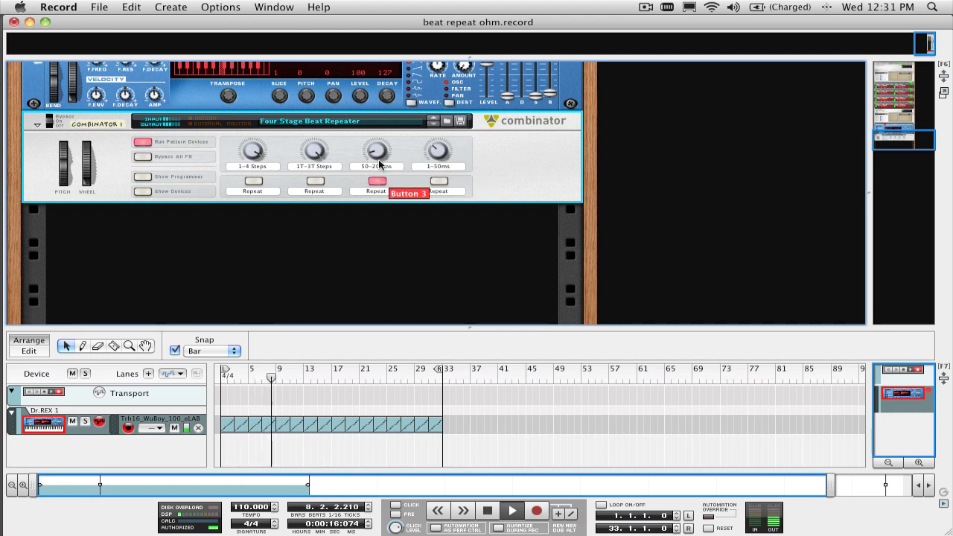
click(377, 181)
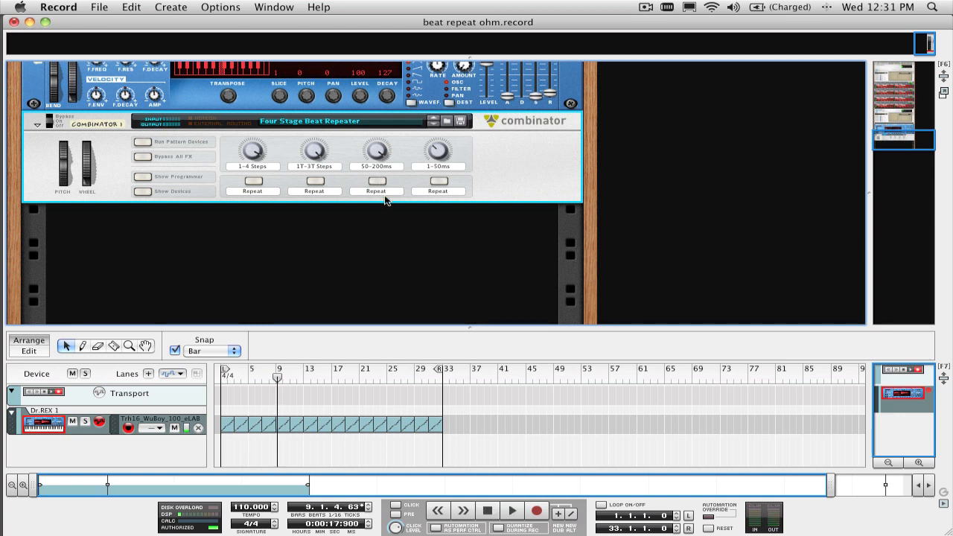
mouse_move(374, 204)
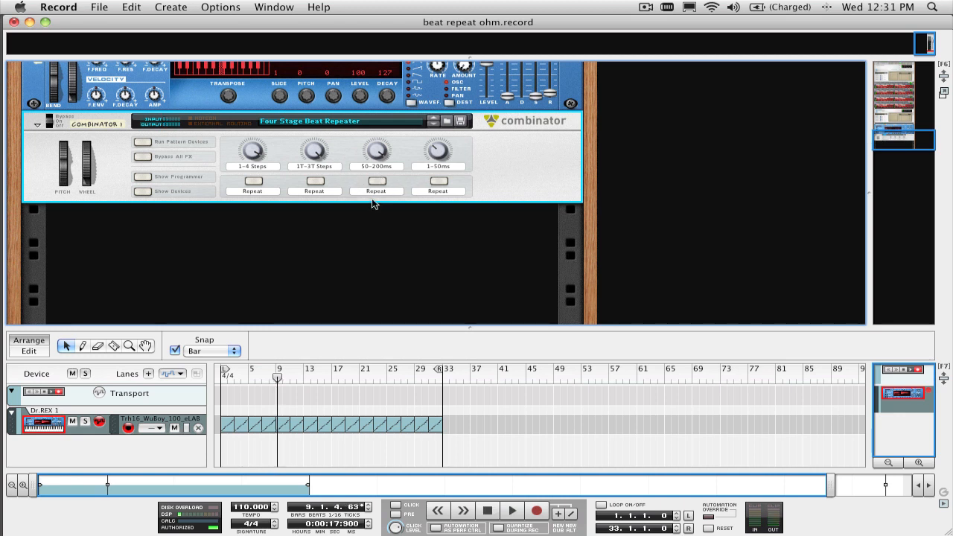
mouse_move(293, 161)
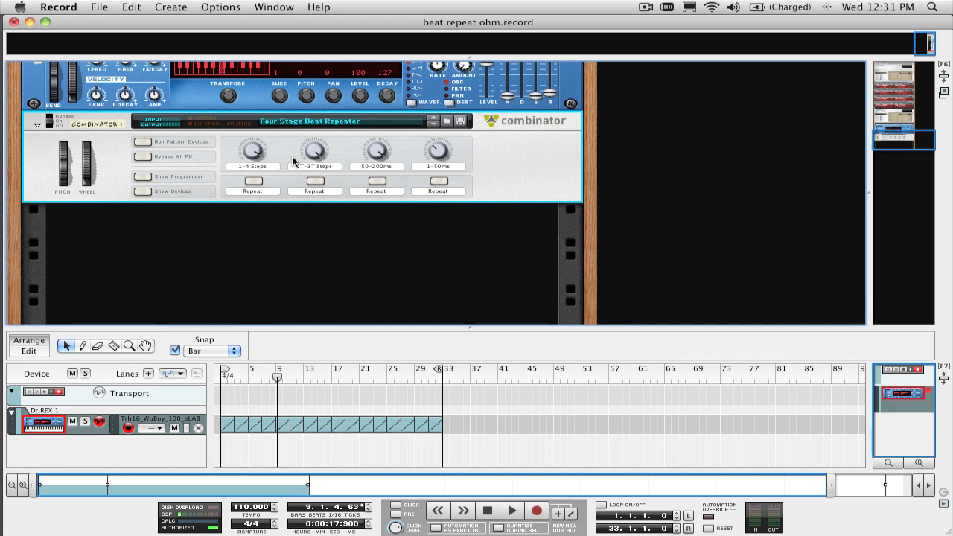
mouse_move(293, 225)
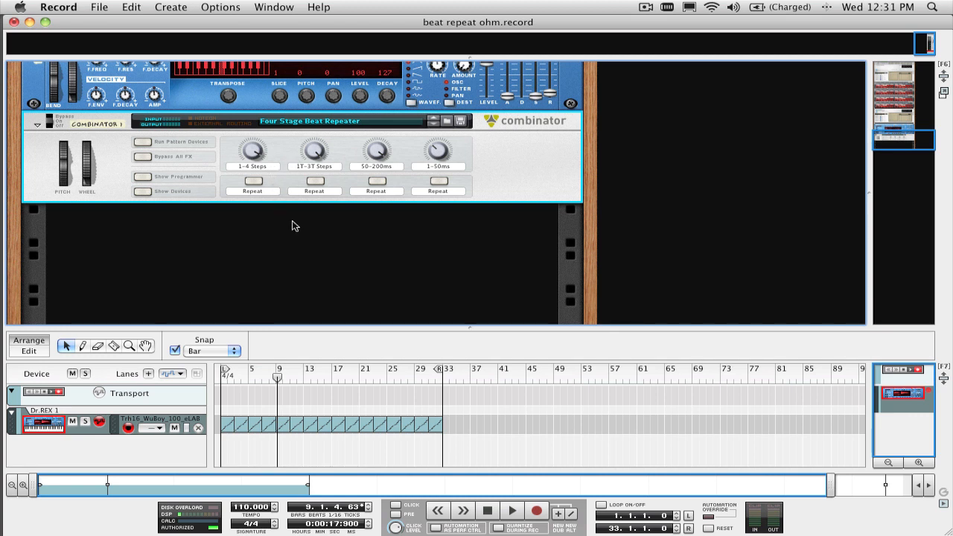
mouse_move(482, 297)
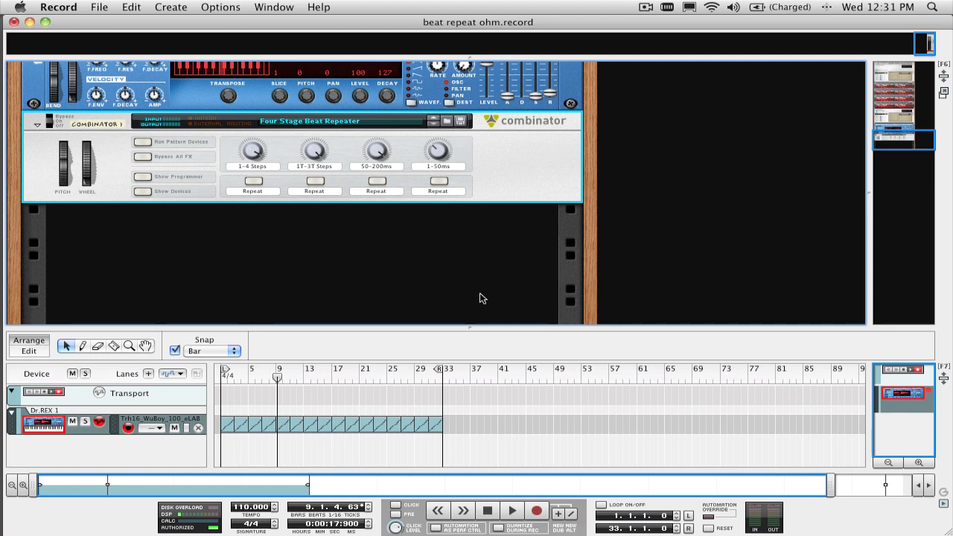
Restart playback and trigger the first and third stage repeats
click(512, 511)
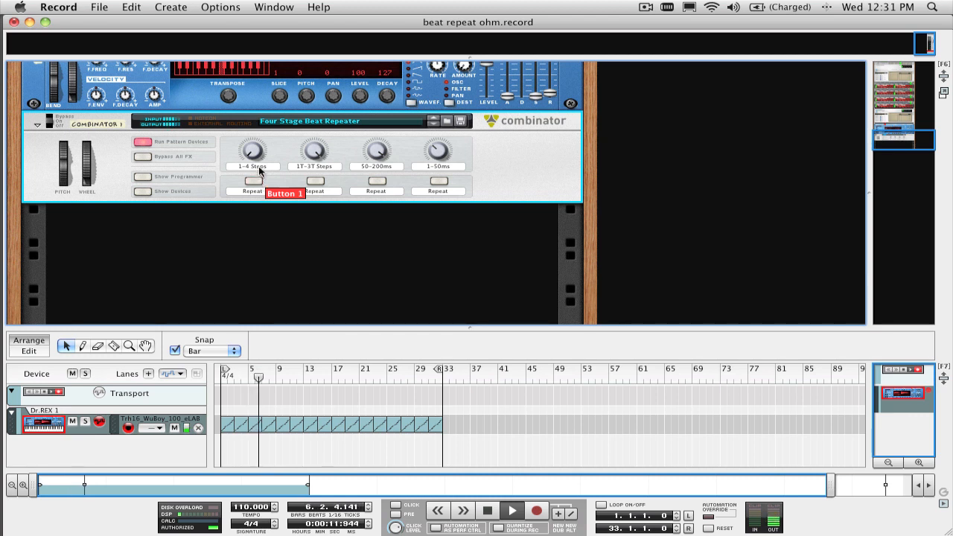
click(376, 180)
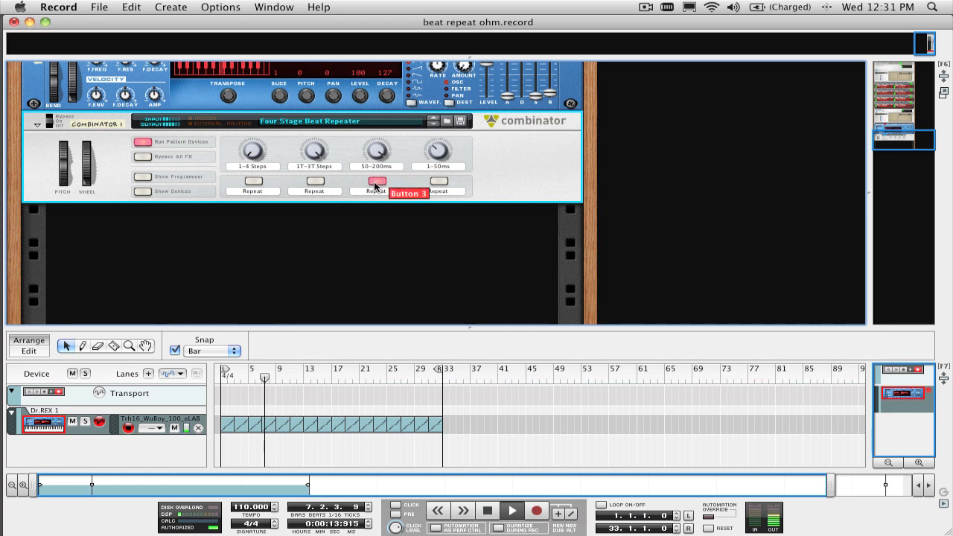
click(377, 182)
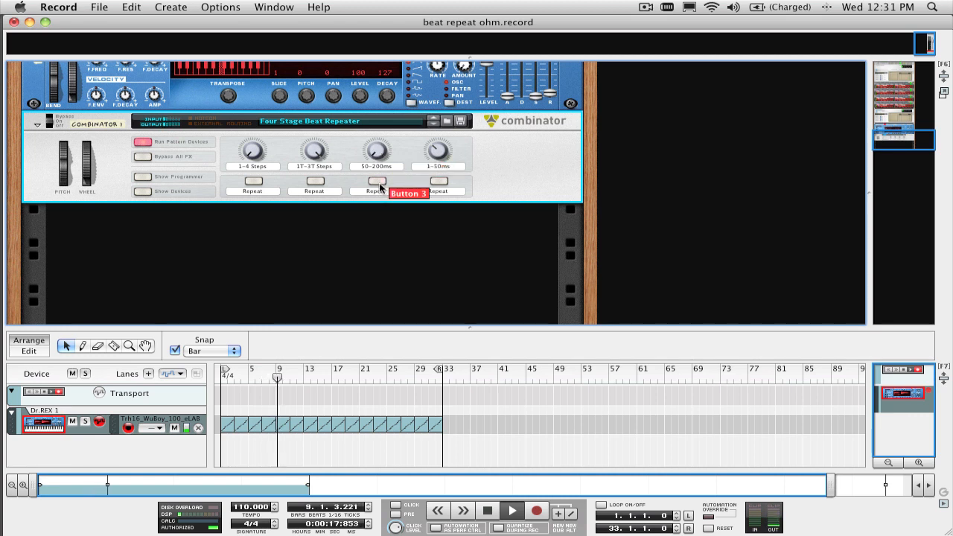
click(376, 182)
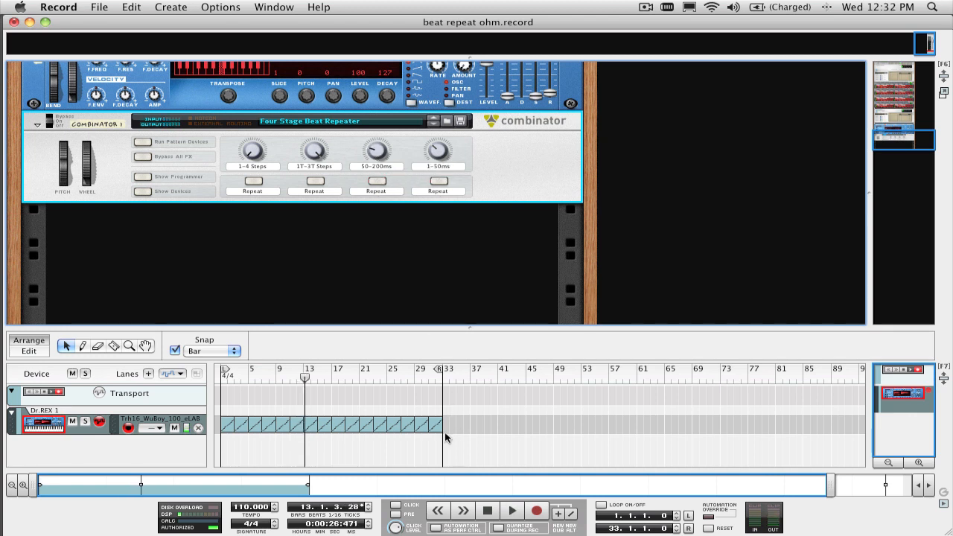
mouse_move(324, 240)
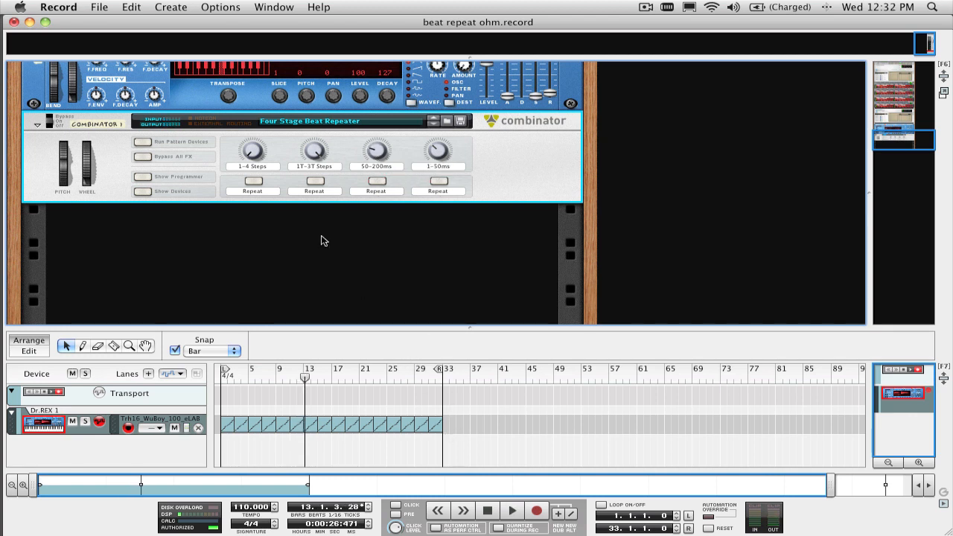
mouse_move(288, 209)
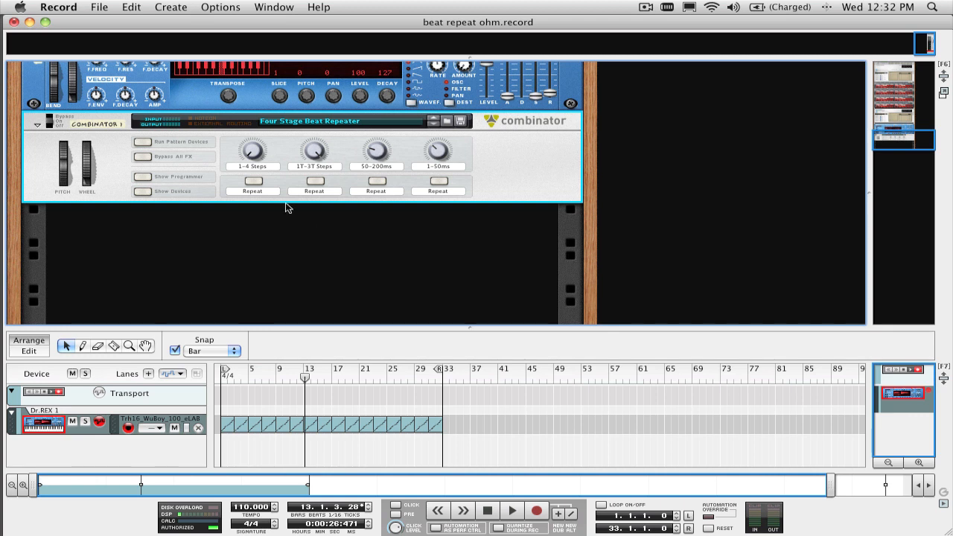
mouse_move(297, 229)
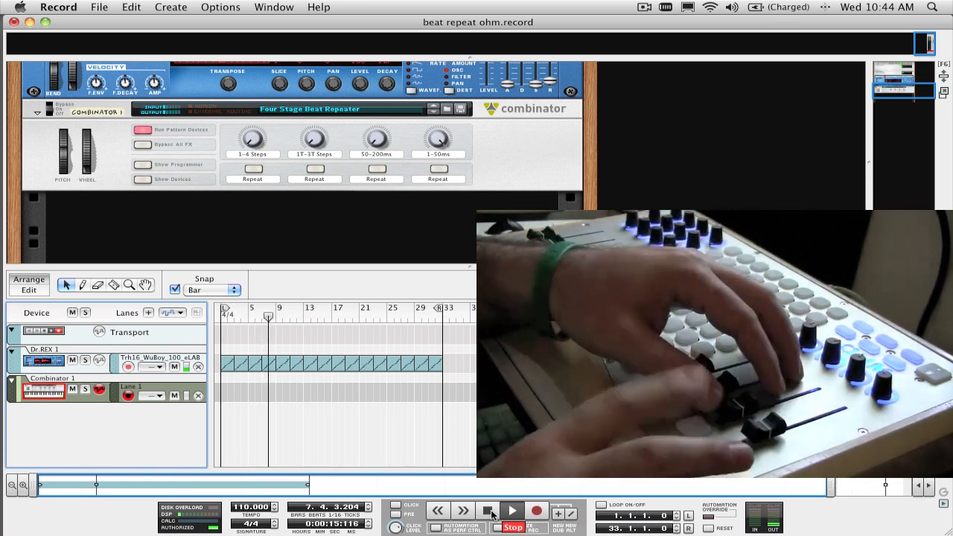
Stop the transport and add a New Dub lane on the Combinator track
click(376, 178)
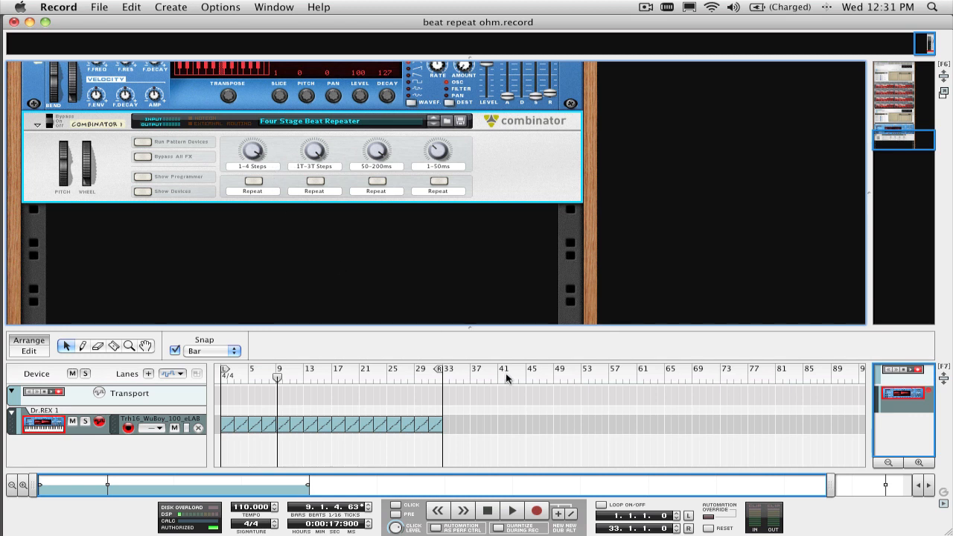
mouse_move(482, 299)
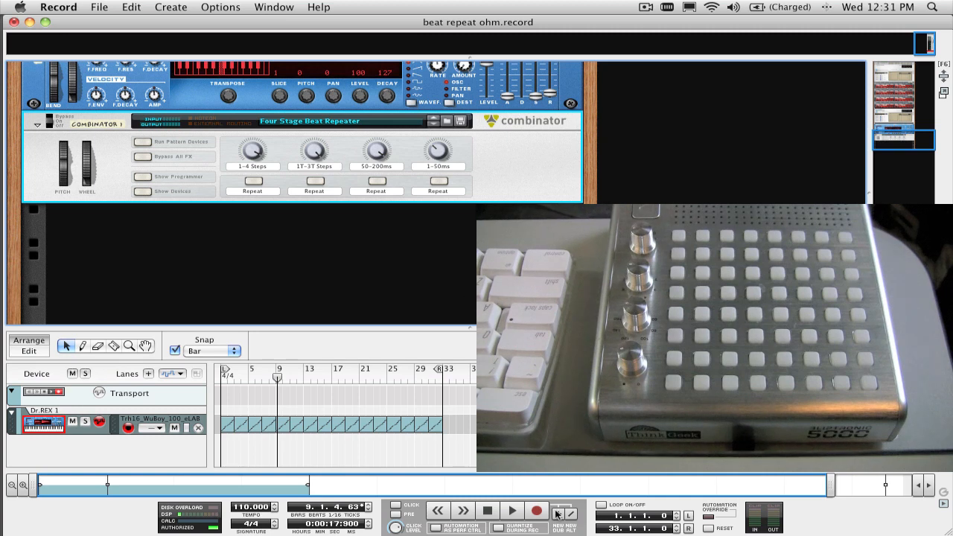
click(511, 510)
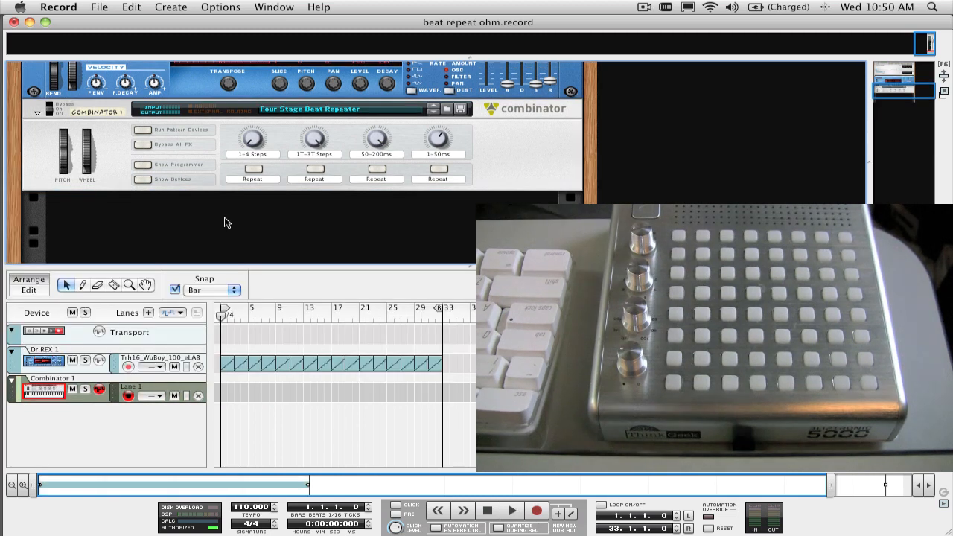
Map the combinator's Repeat buttons to Ohm64 fader buttons, then stop playback
click(220, 7)
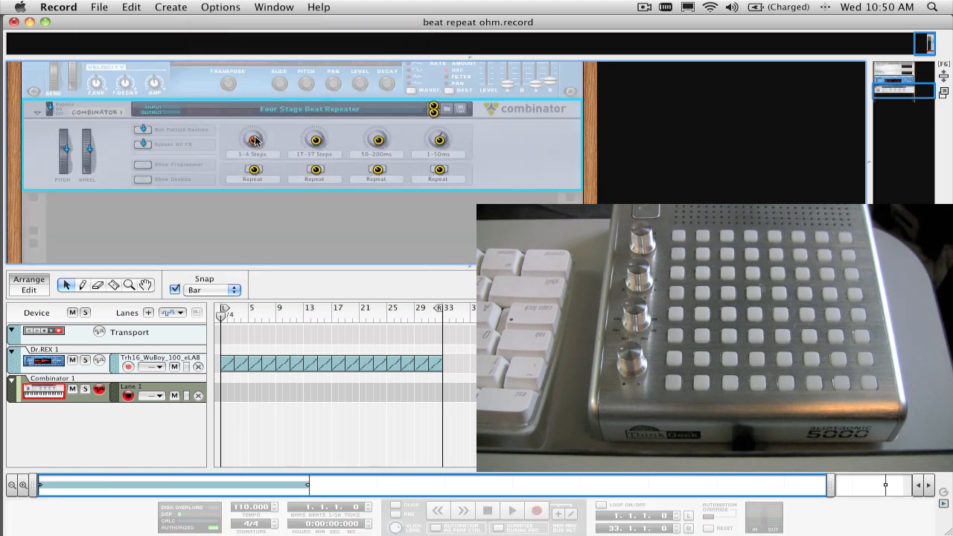
mouse_move(252, 140)
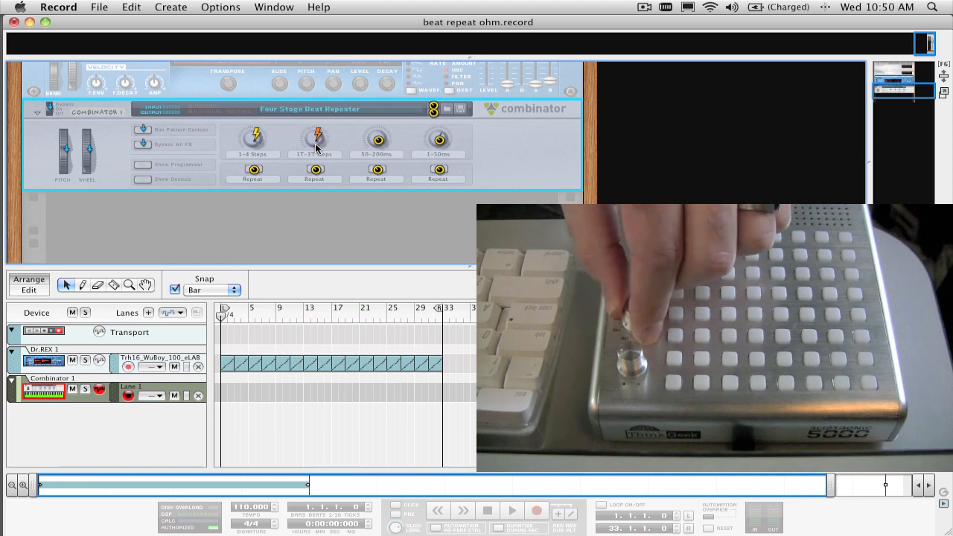
mouse_move(380, 142)
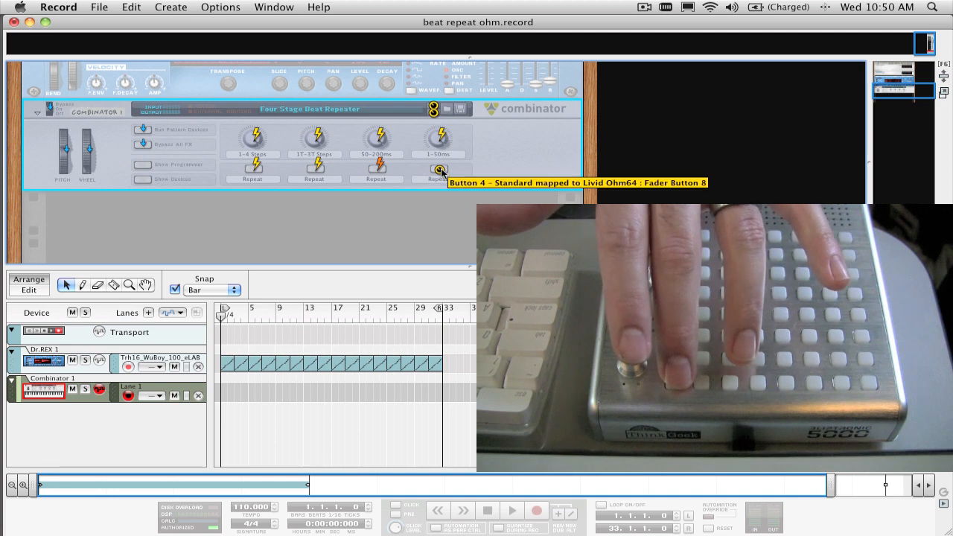
click(220, 7)
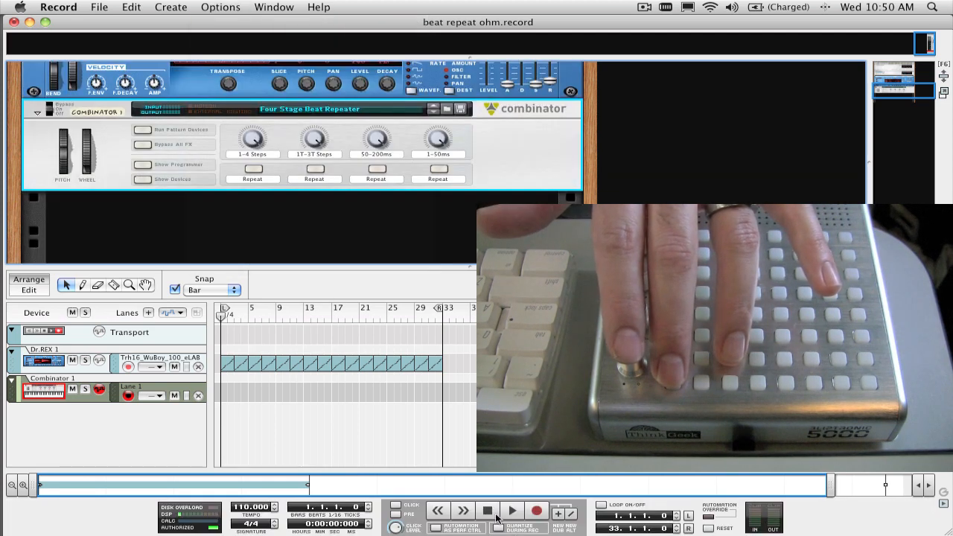
click(488, 511)
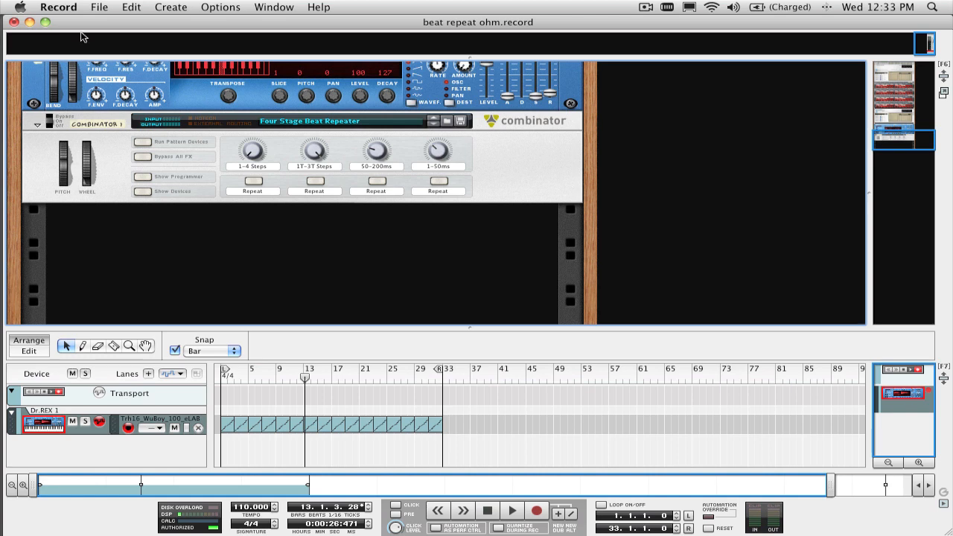
Add a generic MIDI Control Keyboard 2 surface with IAC Driver Bus 1 as input
click(59, 7)
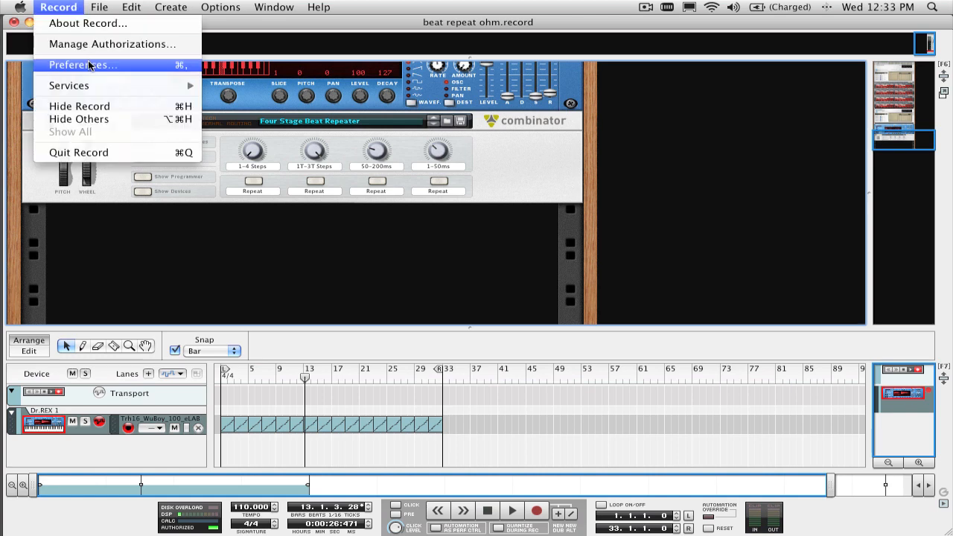
click(82, 64)
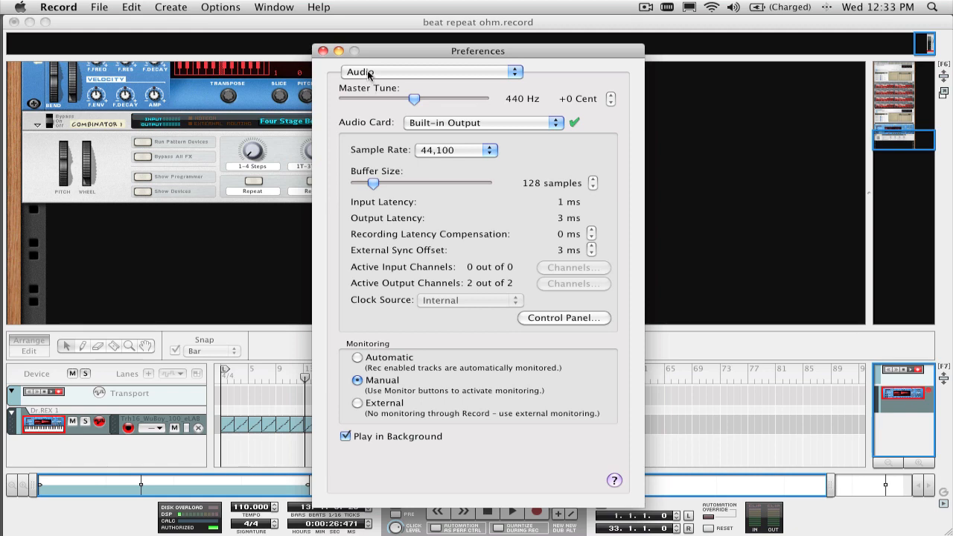
click(432, 71)
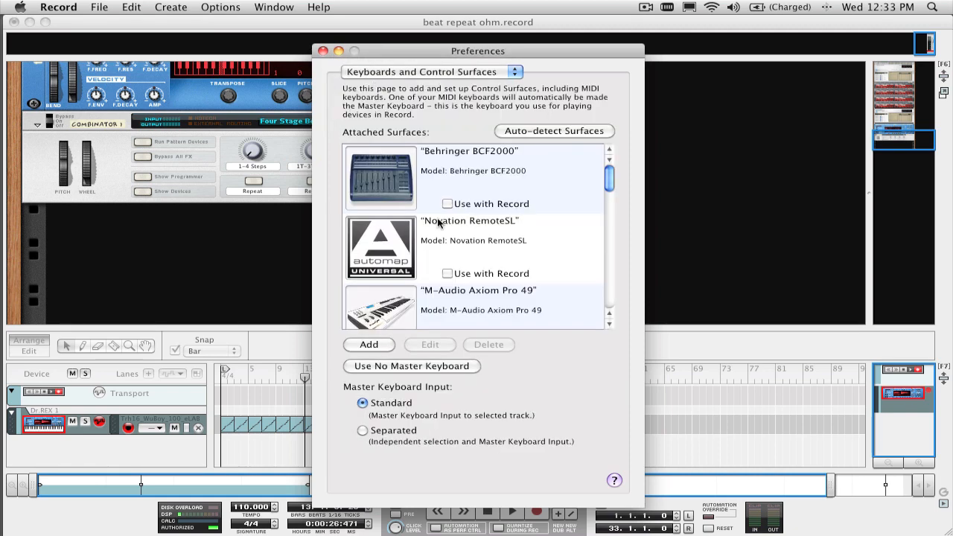
scroll(down, 3)
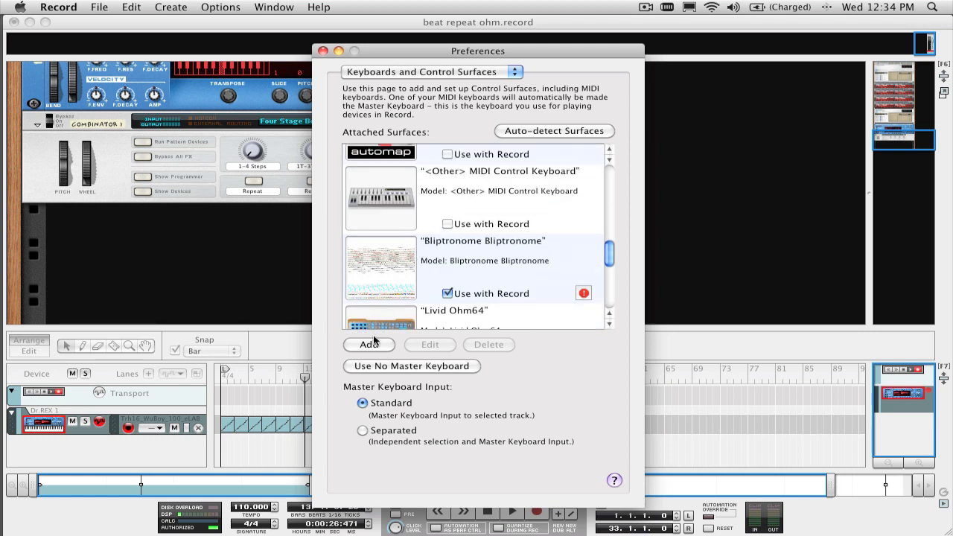
click(369, 344)
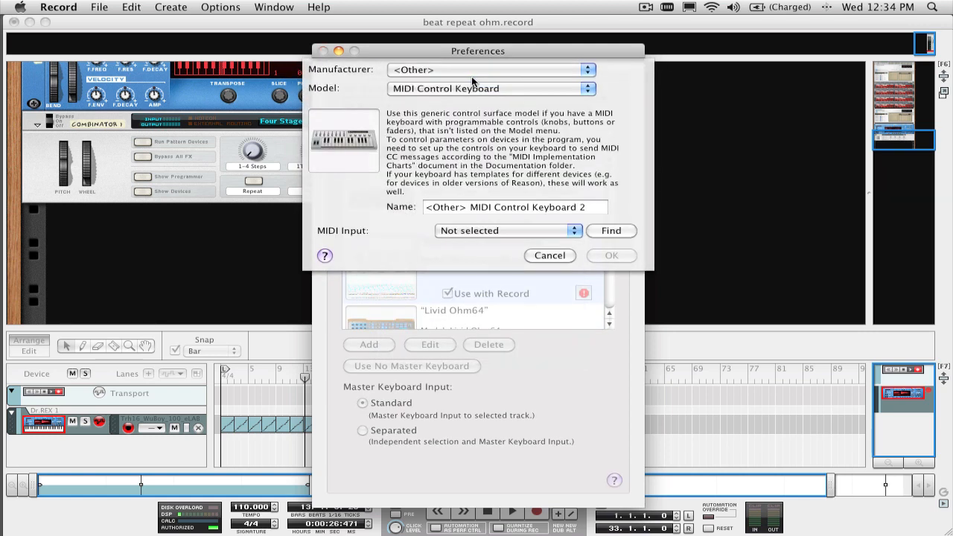
click(506, 230)
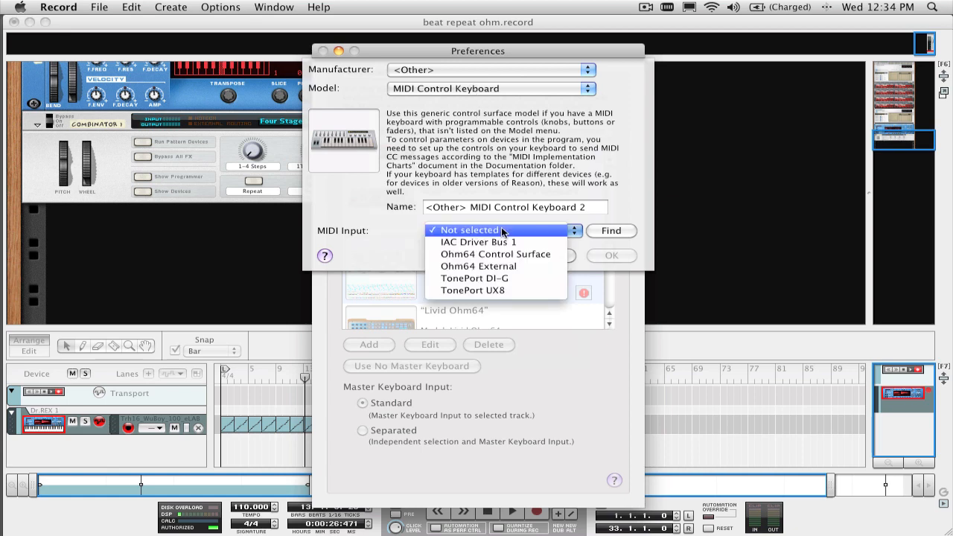
click(477, 241)
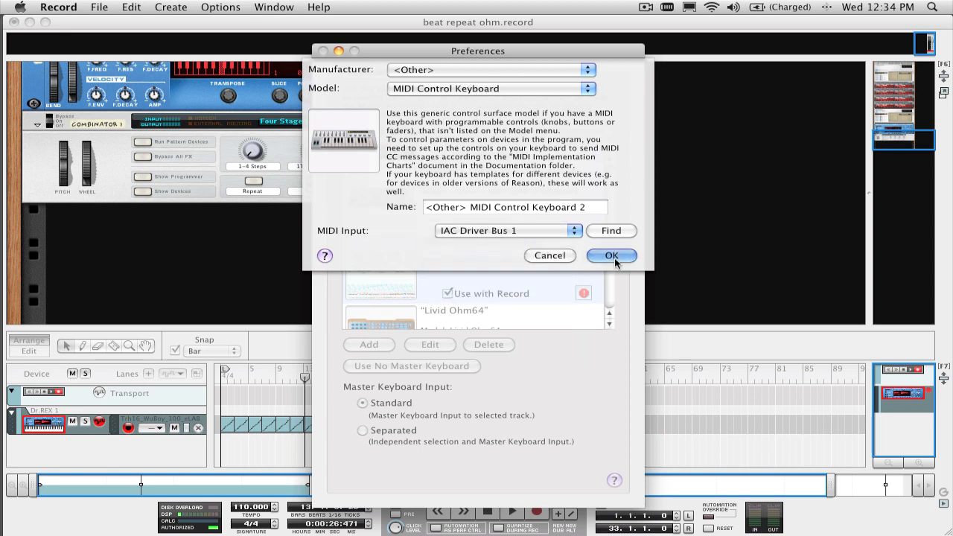
click(610, 255)
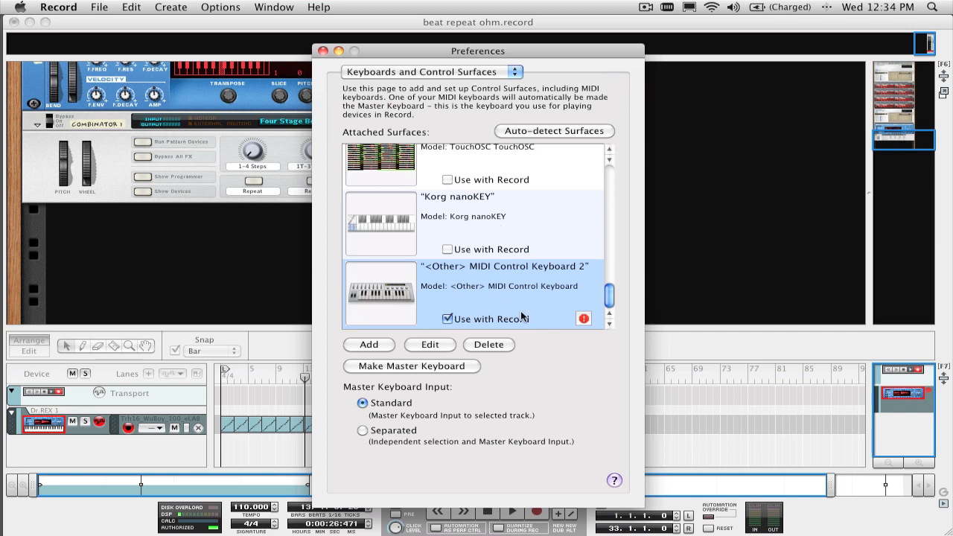
click(322, 51)
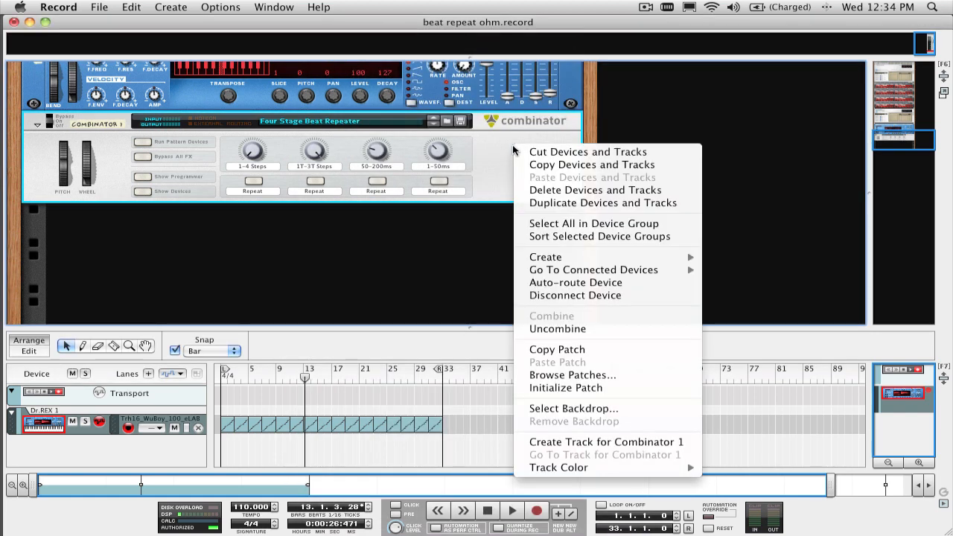
mouse_move(606, 442)
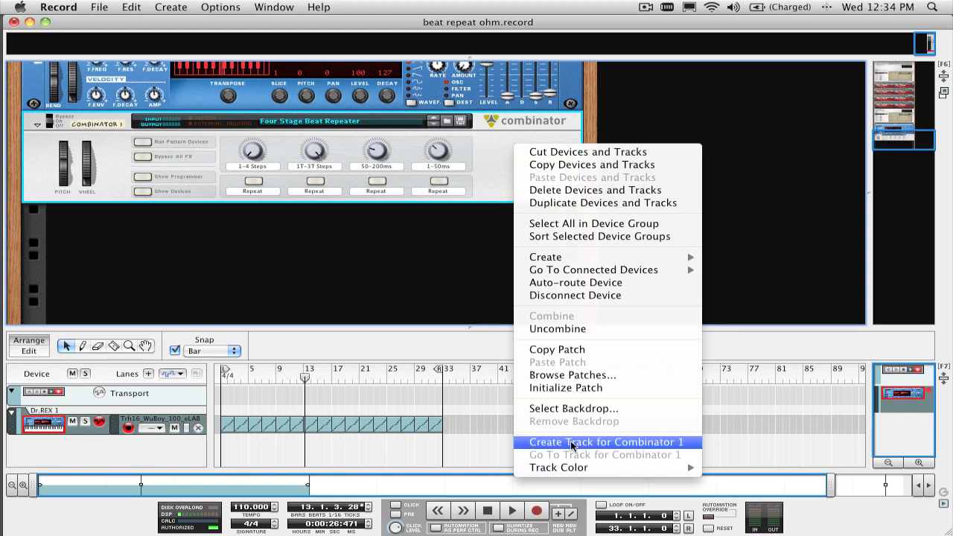
Create a sequencer track for Combinator 1, rewind to bar 1 and start recording
click(605, 442)
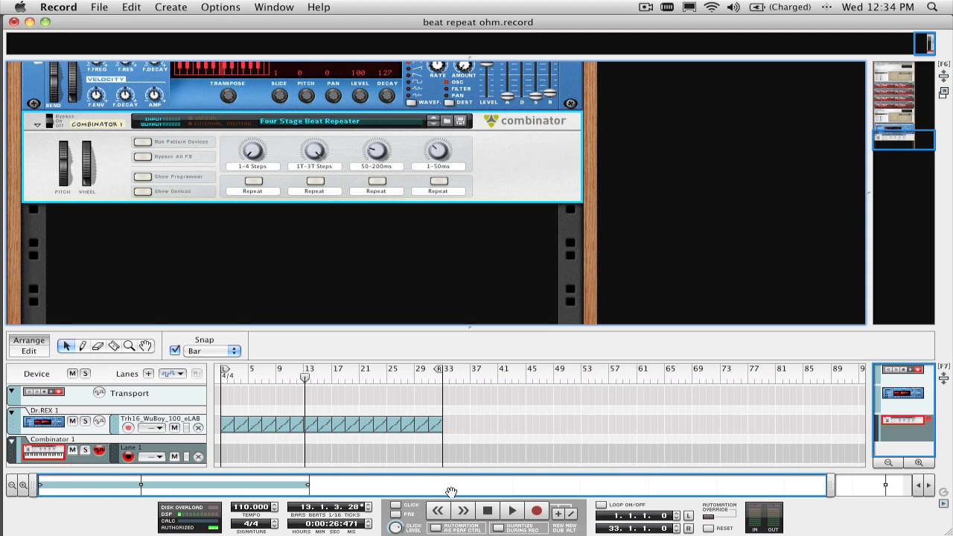
click(537, 511)
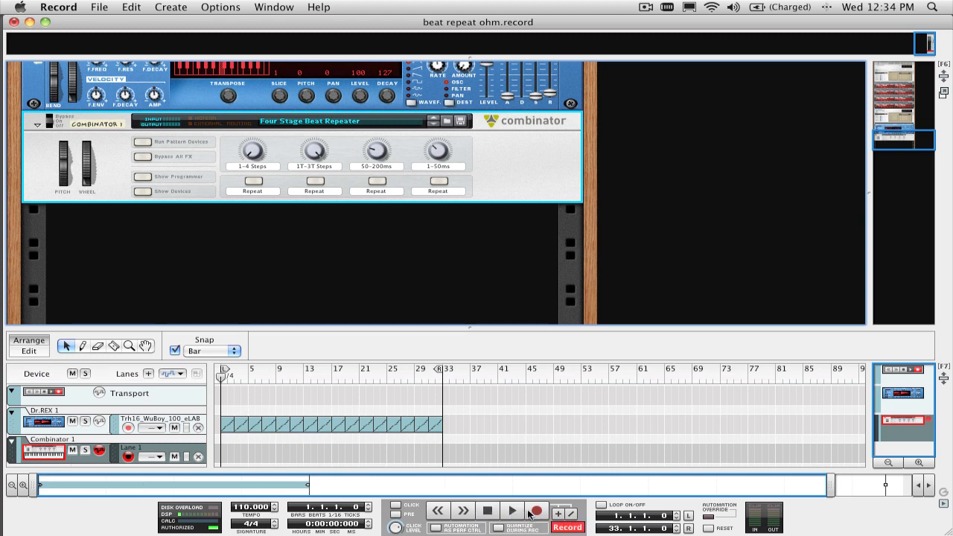
click(488, 511)
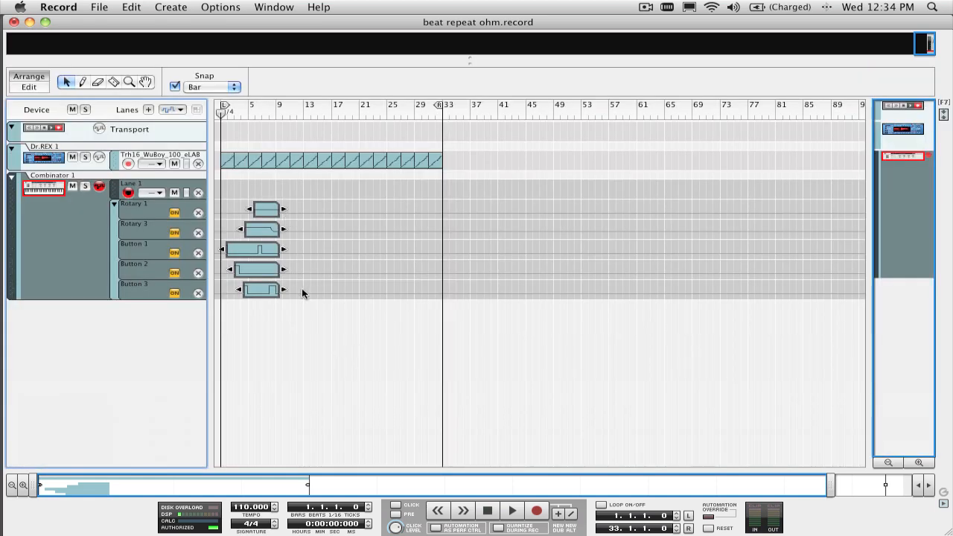
Stop recording and review the Combinator 1 automation lanes in the sequencer
click(511, 511)
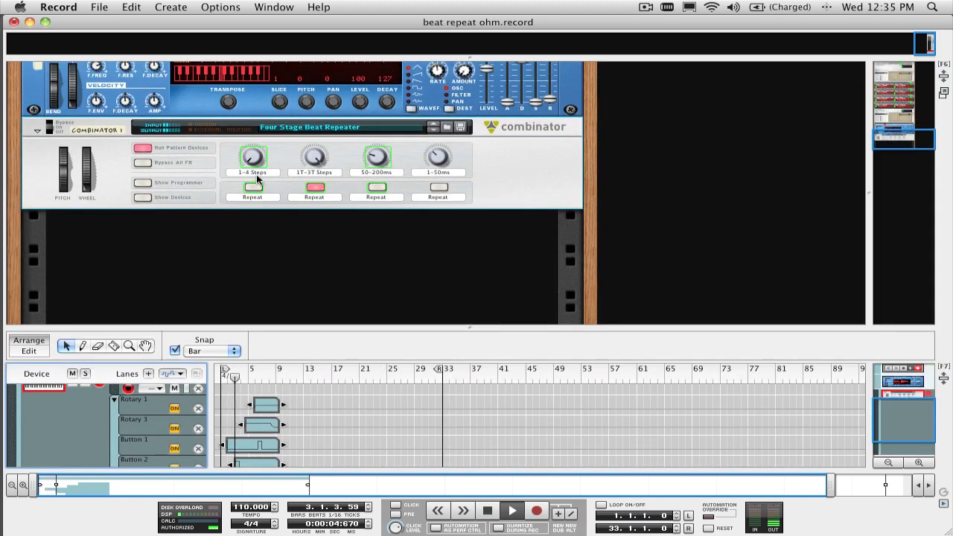
click(314, 187)
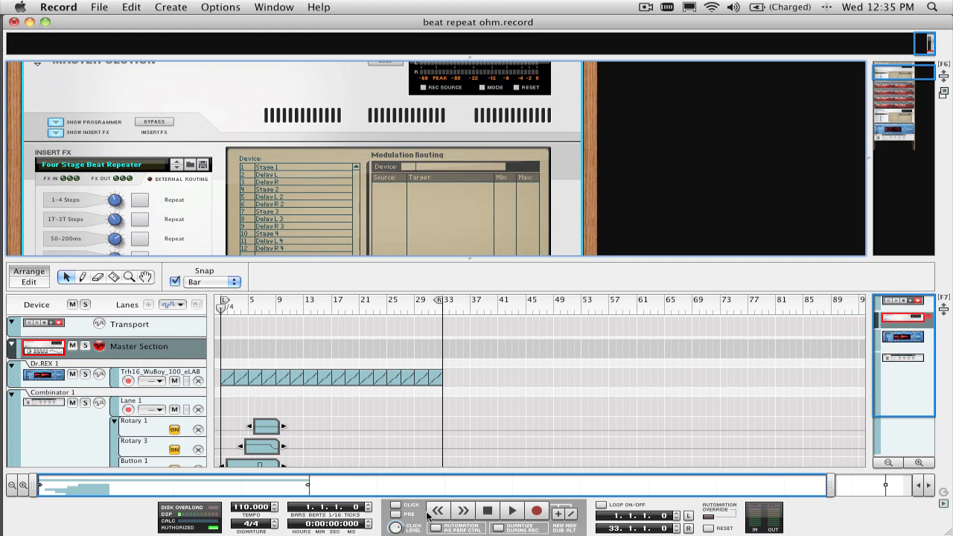
Rewind the song position to the start for recording the Master Section track
click(536, 511)
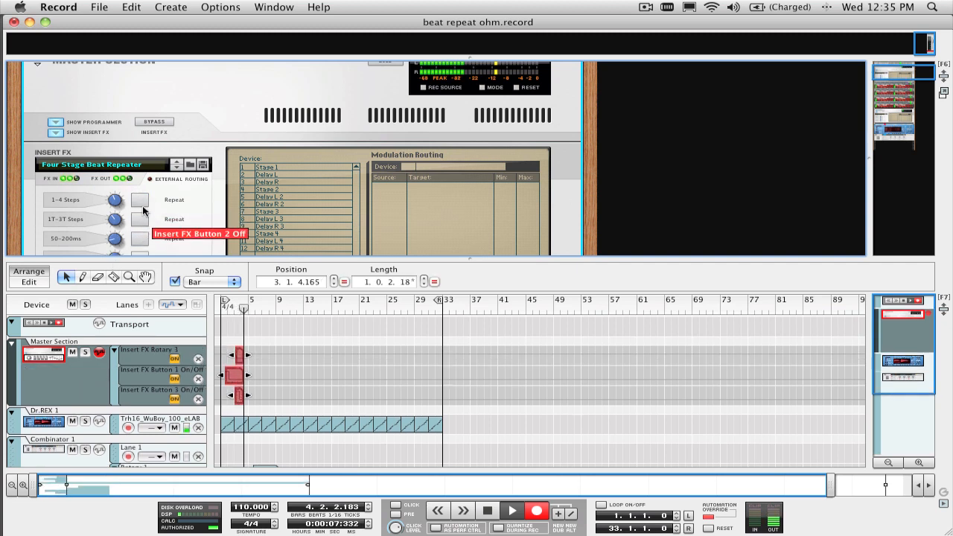
mouse_move(136, 240)
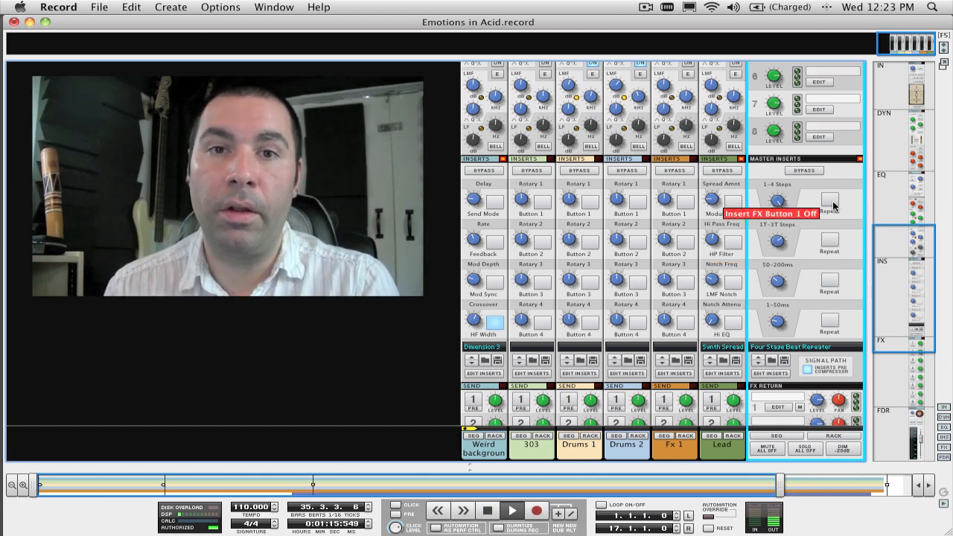
Trigger the first Repeat stage of the master-insert Four Stage Beat Repeater
click(829, 199)
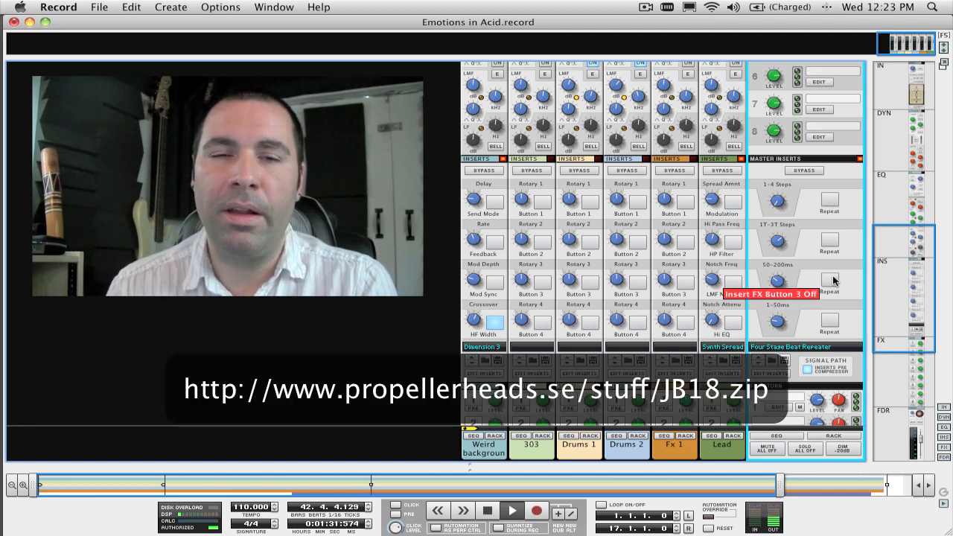
mouse_move(830, 244)
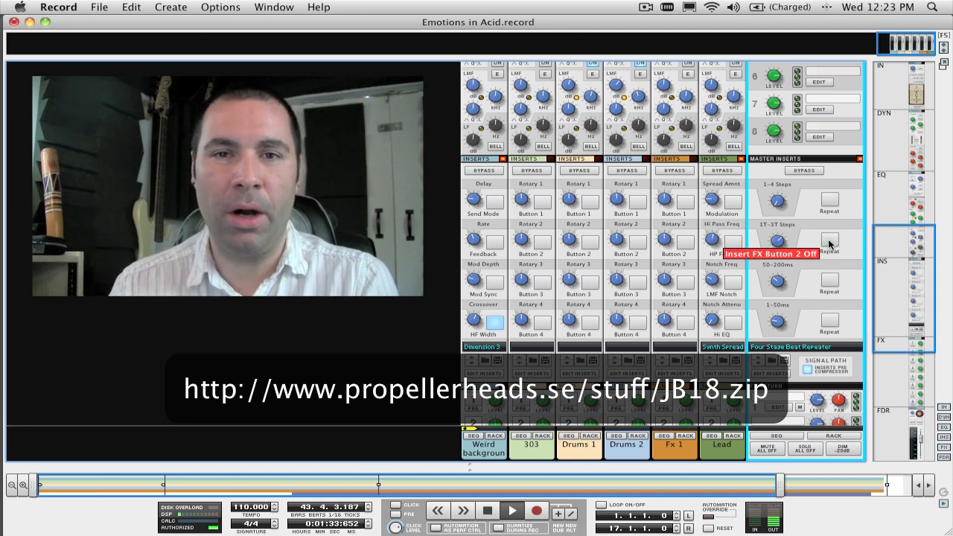